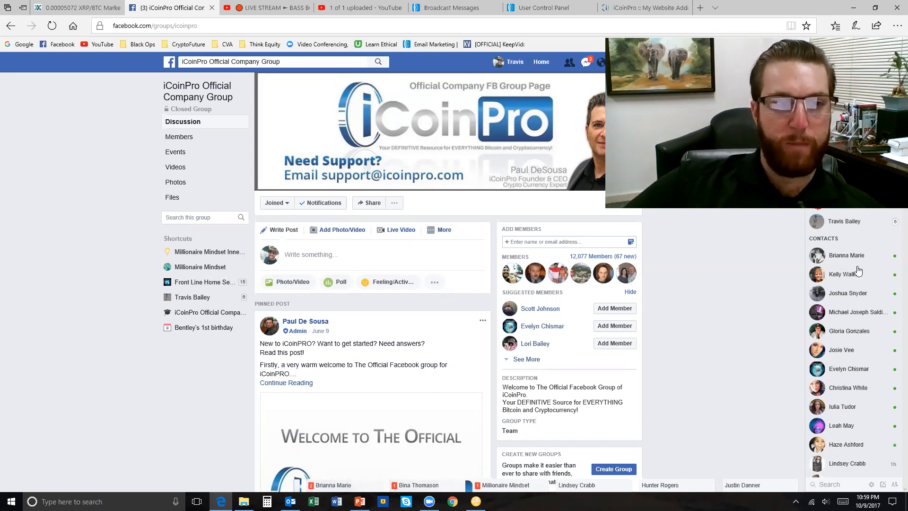
mouse_move(169, 62)
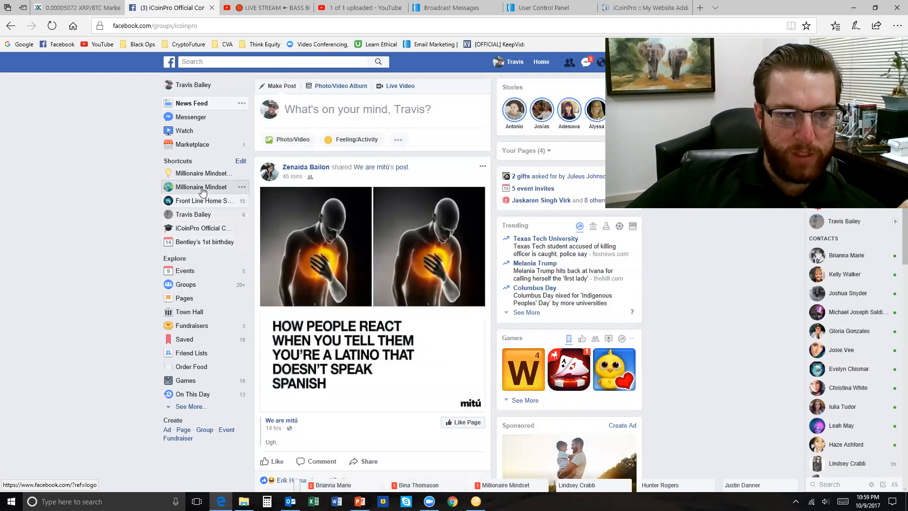
- Open the Millionaire Mindset closed group from the Facebook sidebar shortcut
left_click(201, 187)
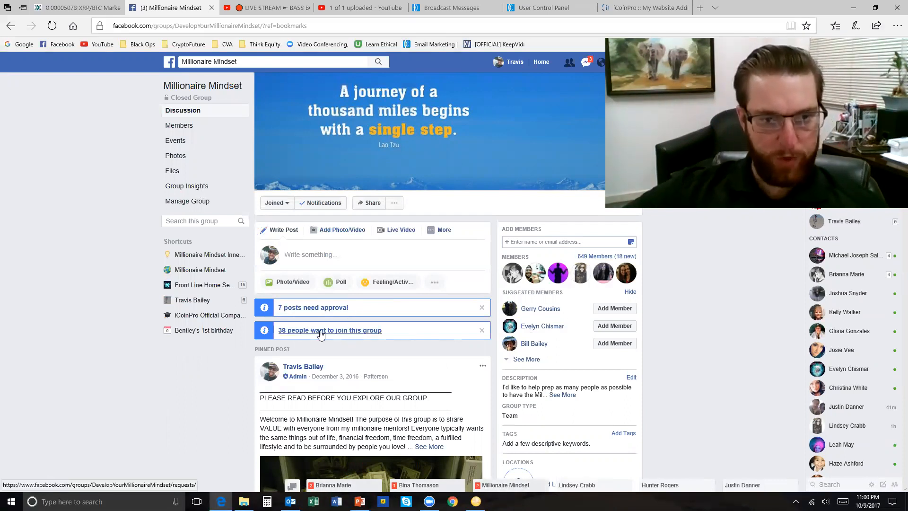
mouse_move(90, 330)
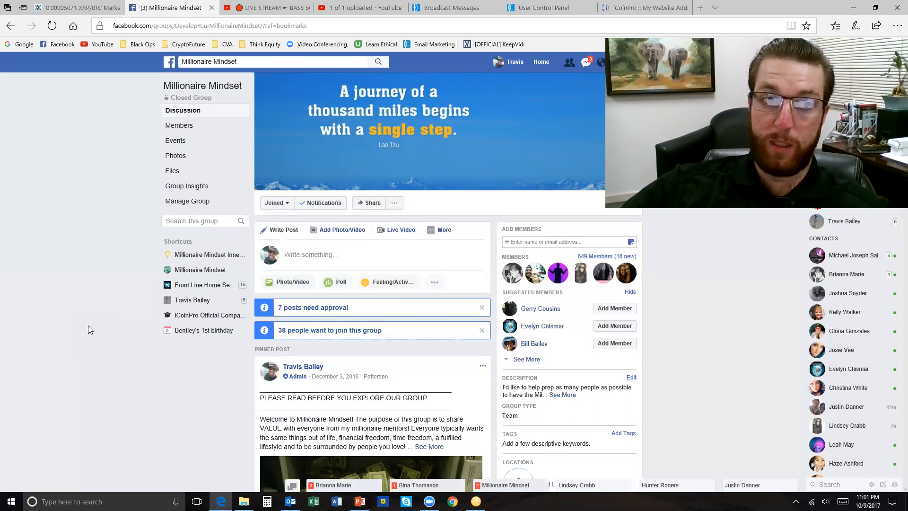
mouse_move(158, 87)
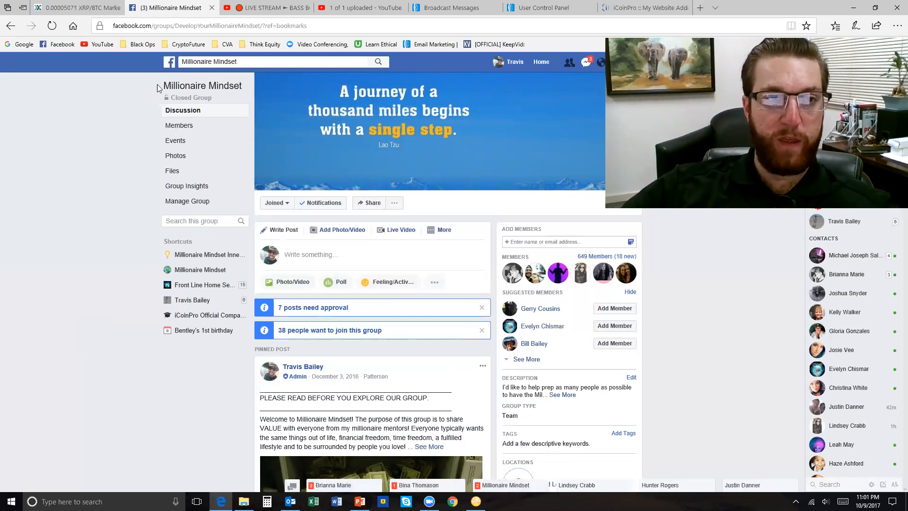
mouse_move(131, 98)
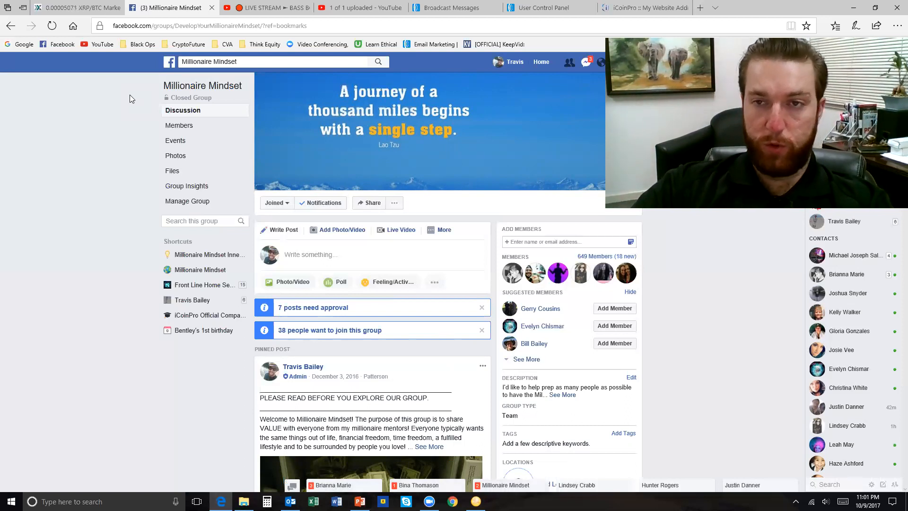
mouse_move(712, 36)
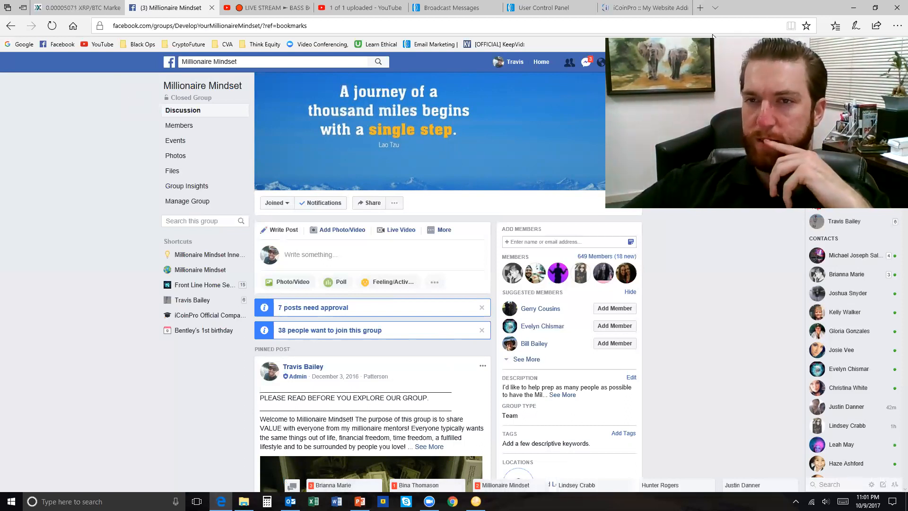
left_click(639, 62)
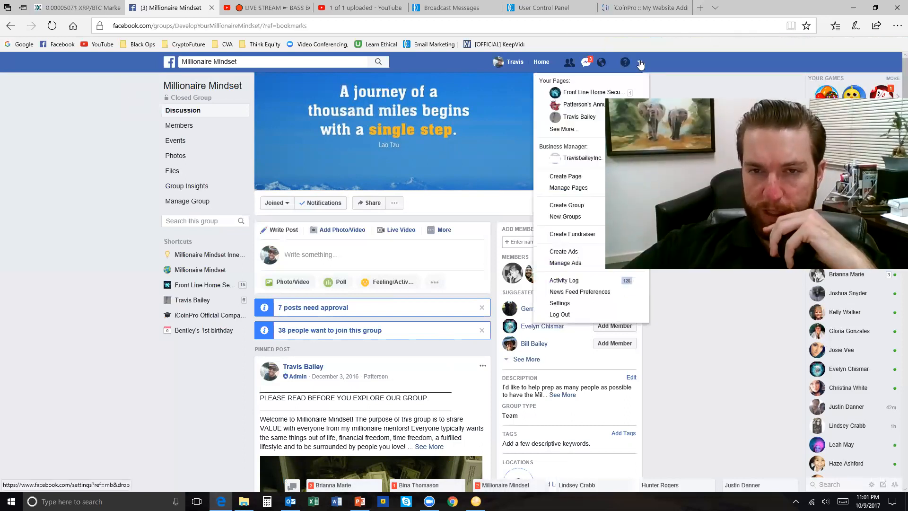
mouse_move(590, 206)
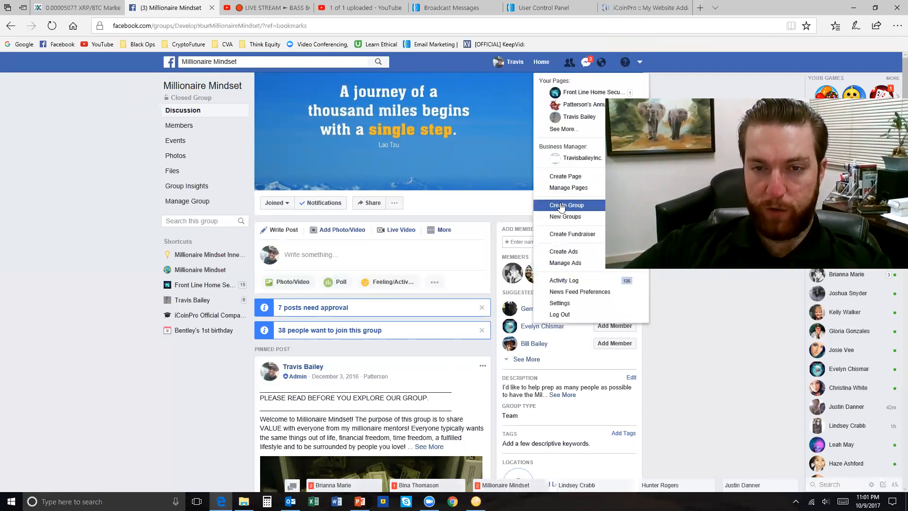
left_click(691, 82)
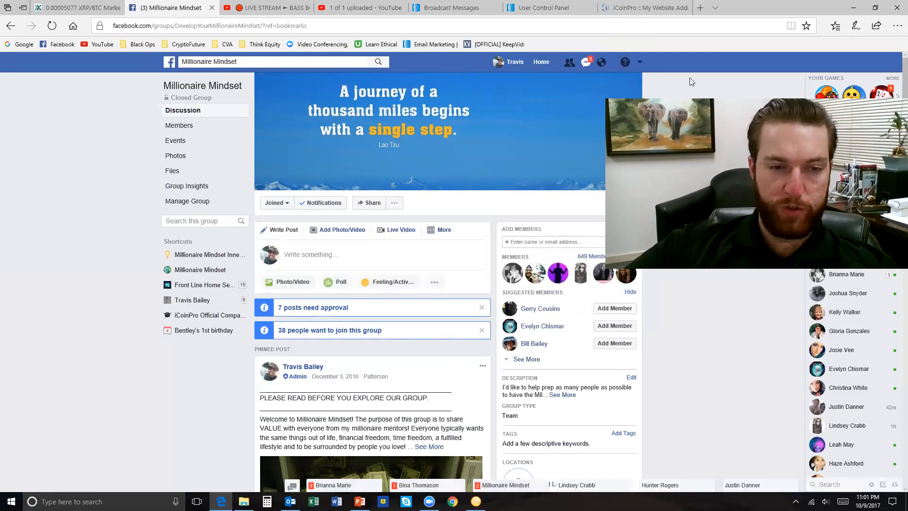
mouse_move(408, 137)
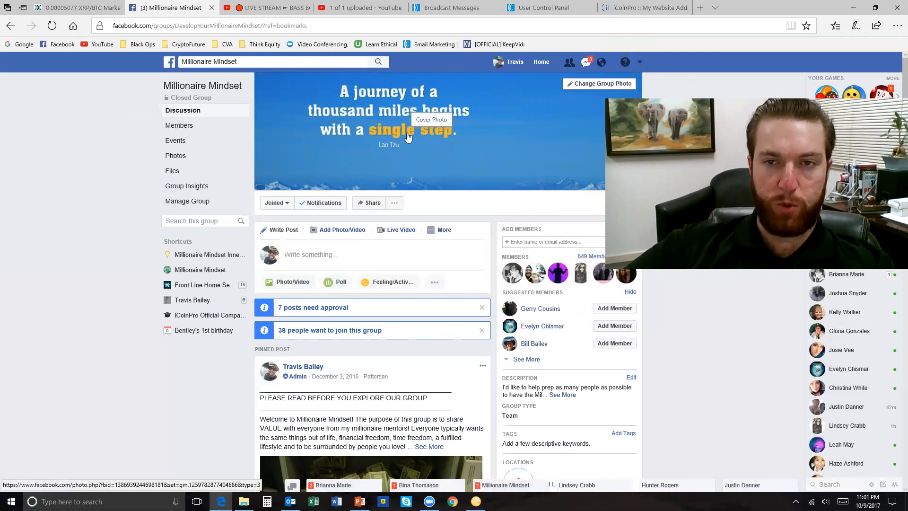
scroll("down", 3)
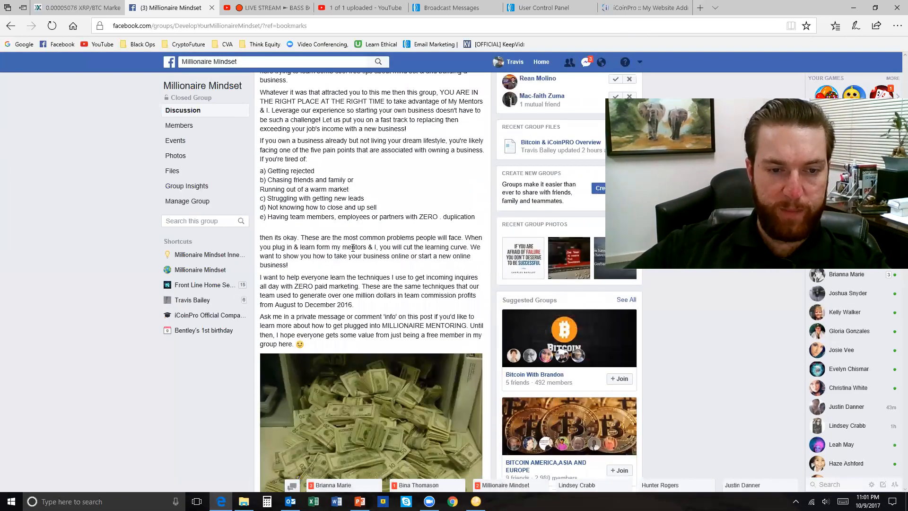
scroll("up", 3)
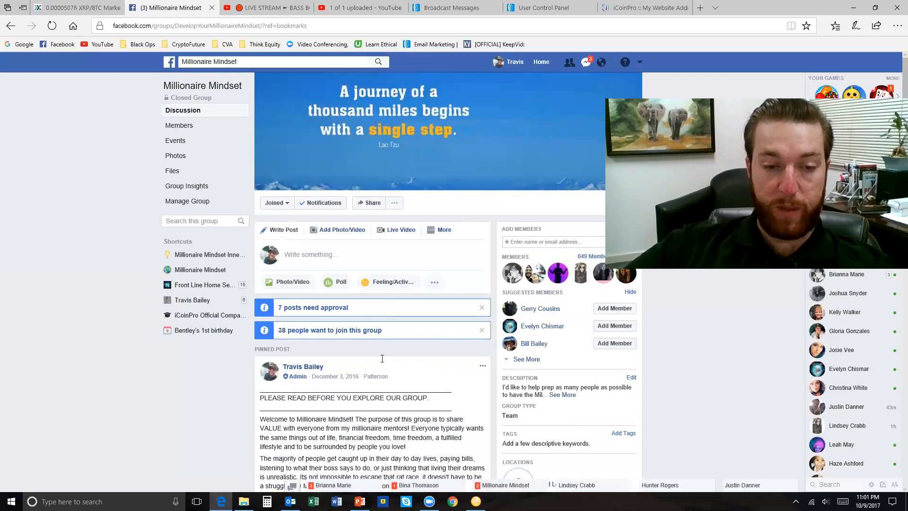
mouse_move(438, 348)
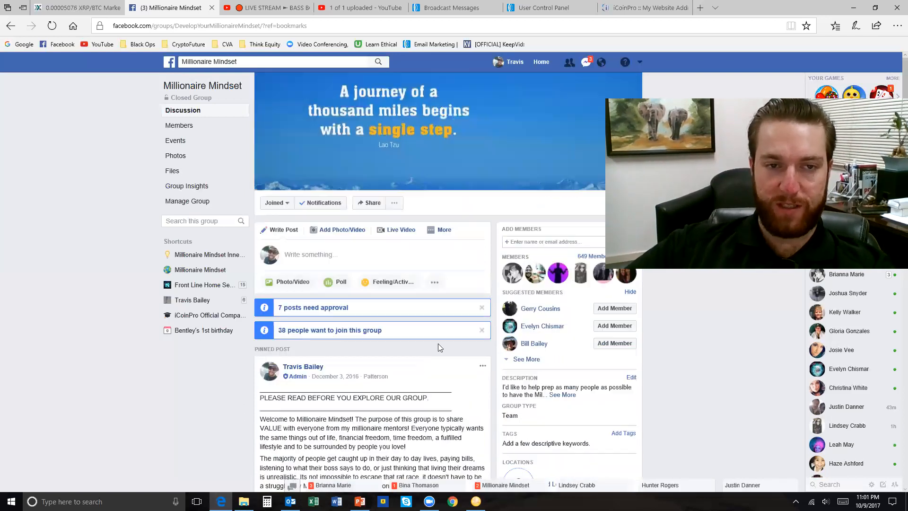
scroll("down", 3)
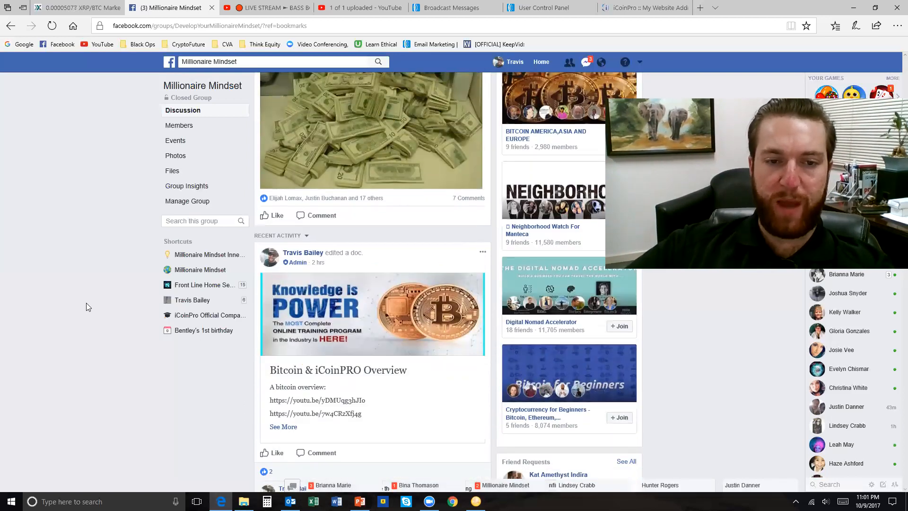
scroll("down", 3)
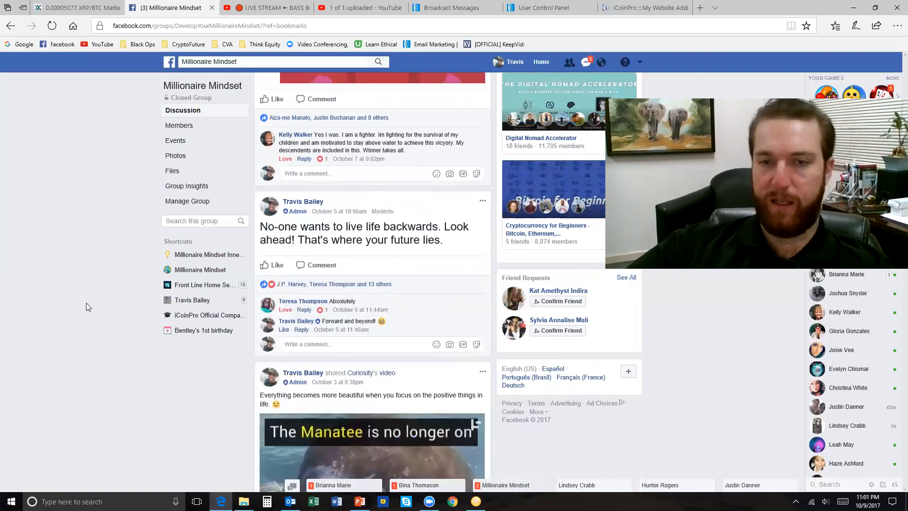
scroll("down", 3)
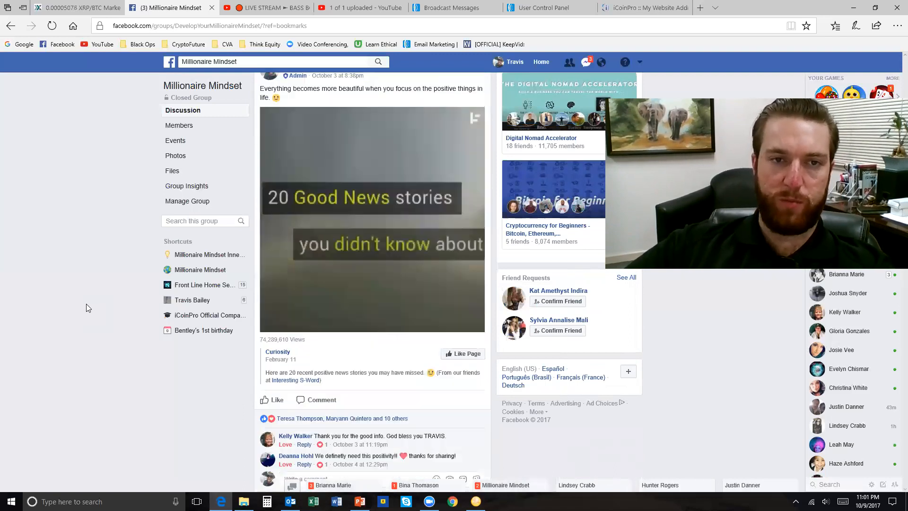
scroll("up", 3)
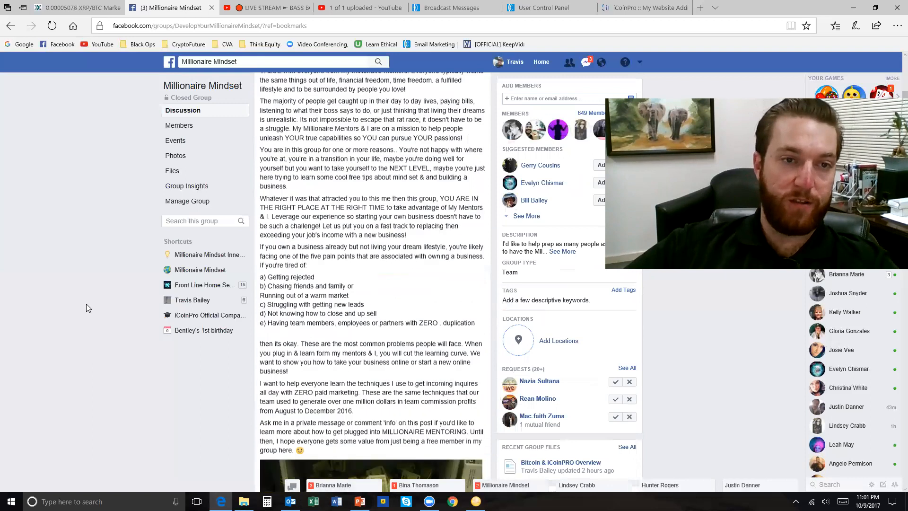
scroll("up", 3)
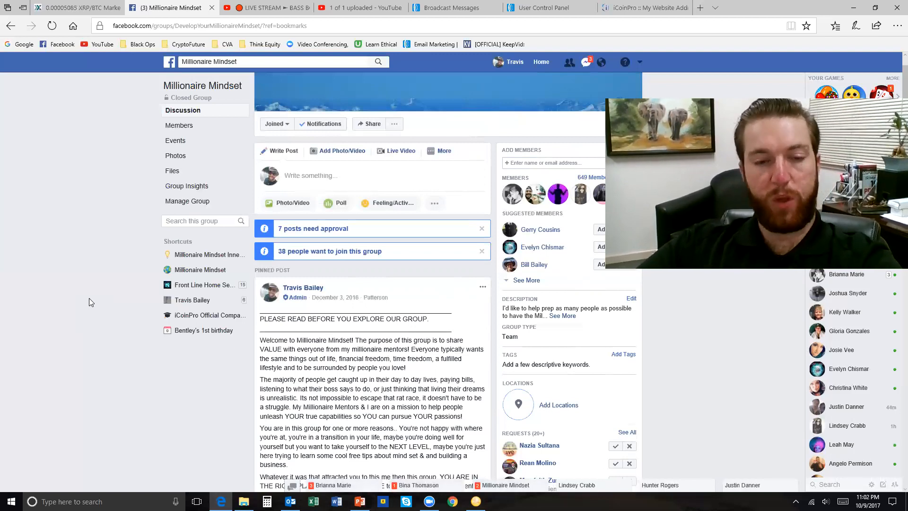
mouse_move(65, 283)
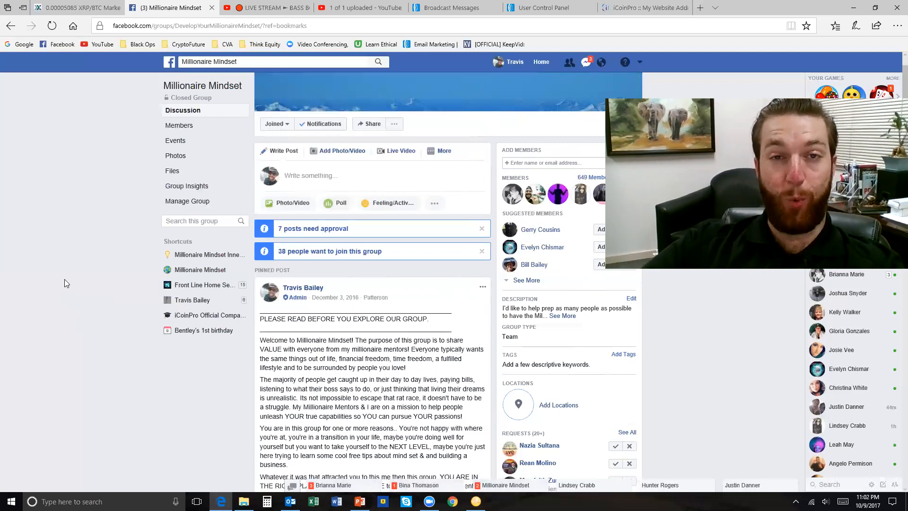
mouse_move(85, 334)
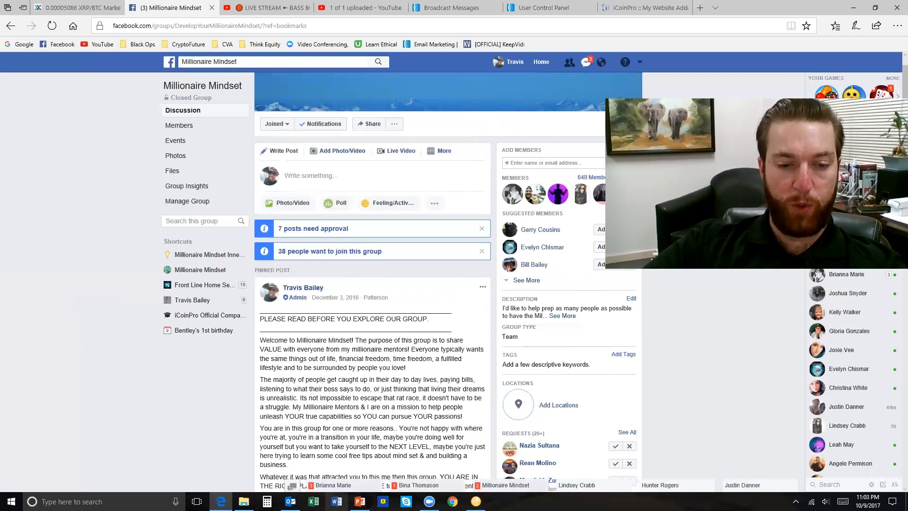
left_click(359, 501)
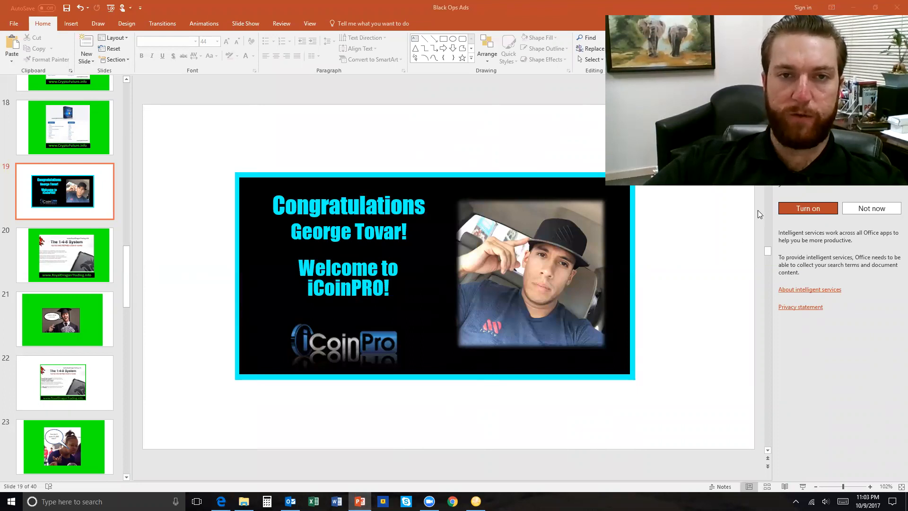
mouse_move(575, 199)
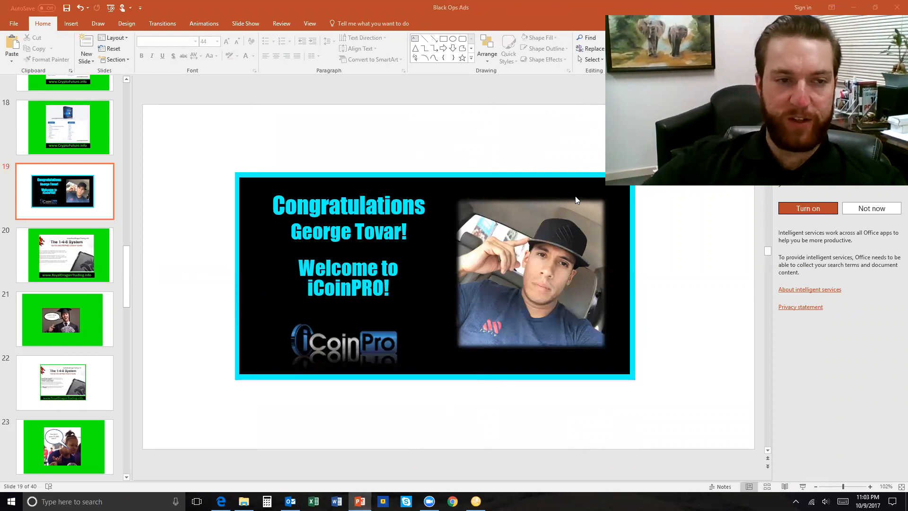
mouse_move(560, 254)
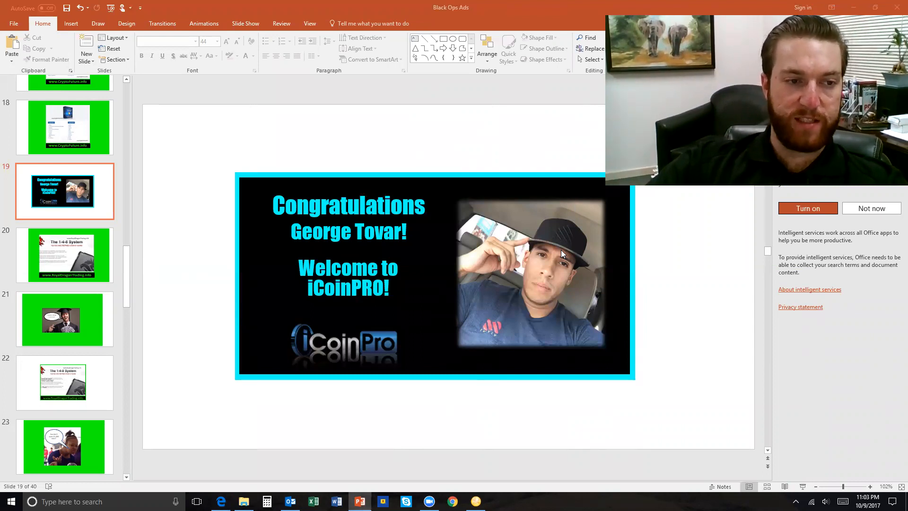
scroll("up", 3)
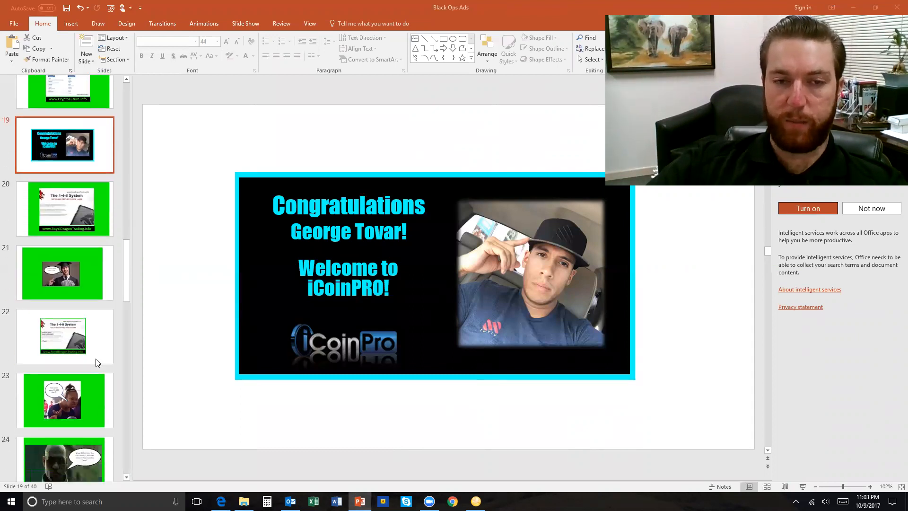
scroll("down", 3)
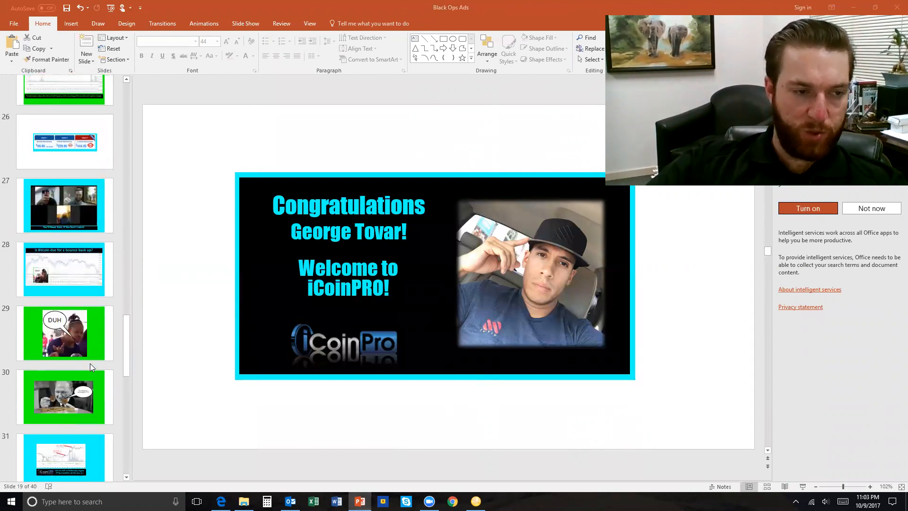
scroll("down", 3)
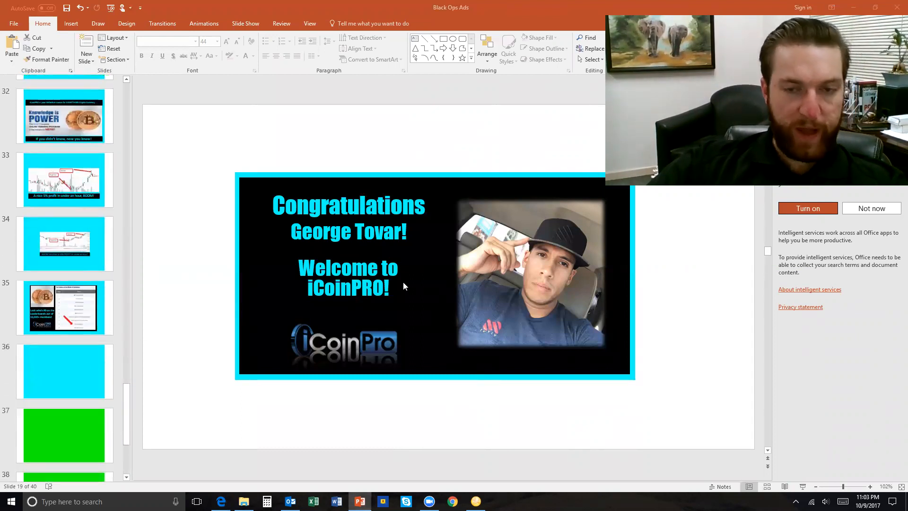
mouse_move(609, 283)
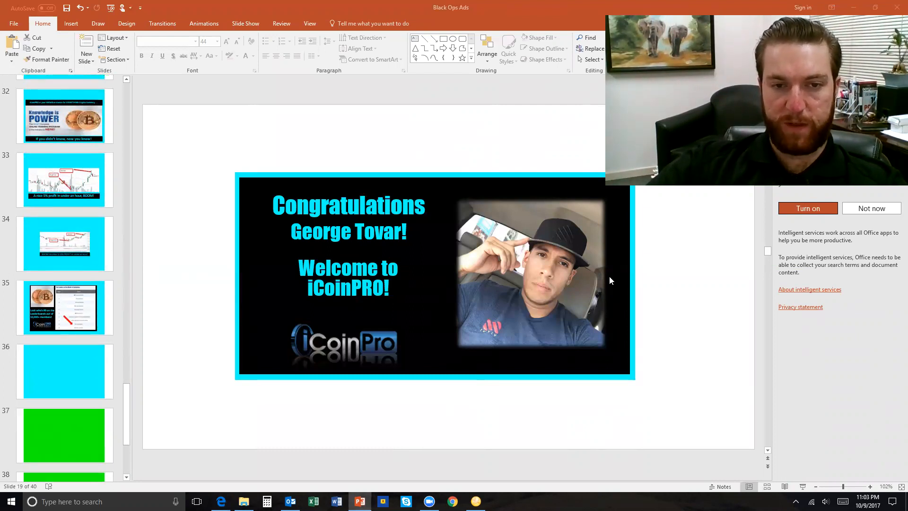
mouse_move(516, 241)
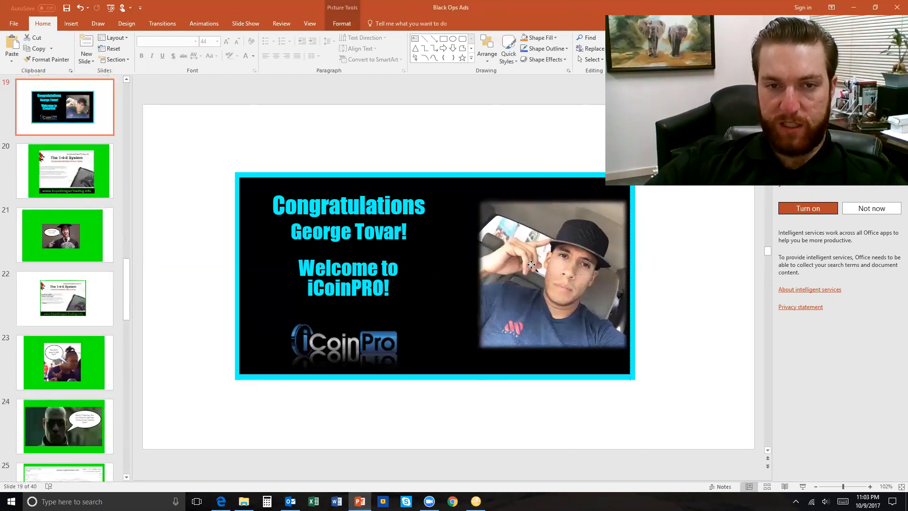
left_click(348, 214)
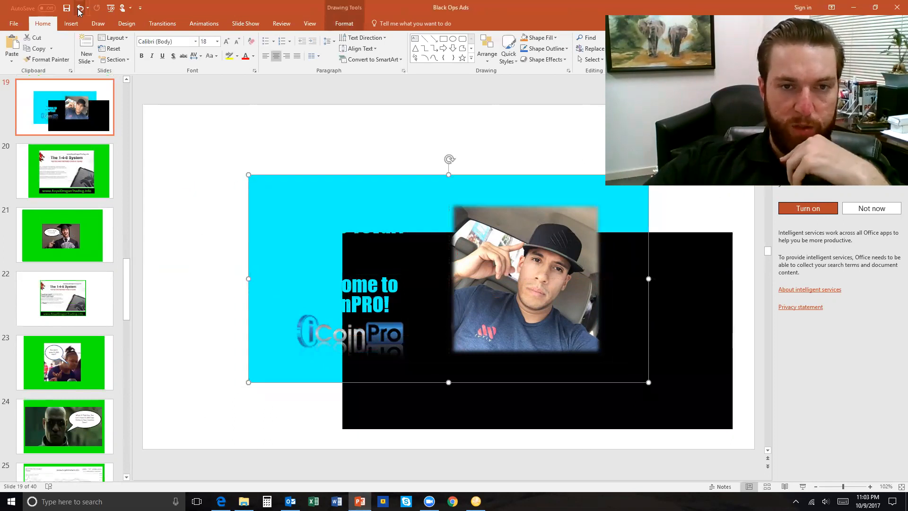
left_click(80, 7)
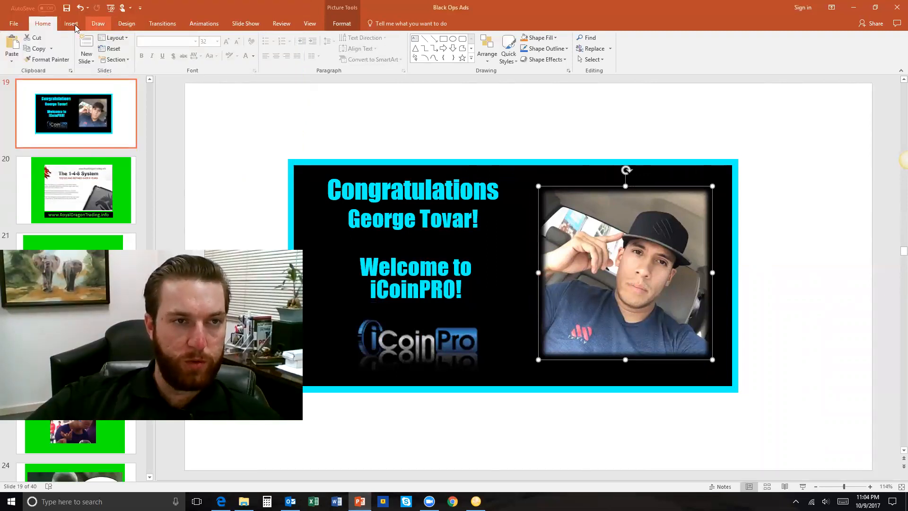
left_click(70, 24)
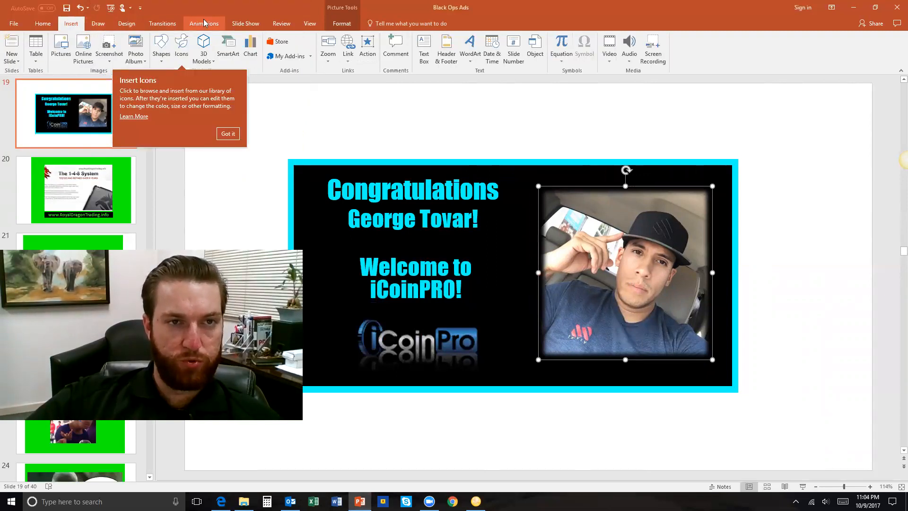
left_click(281, 24)
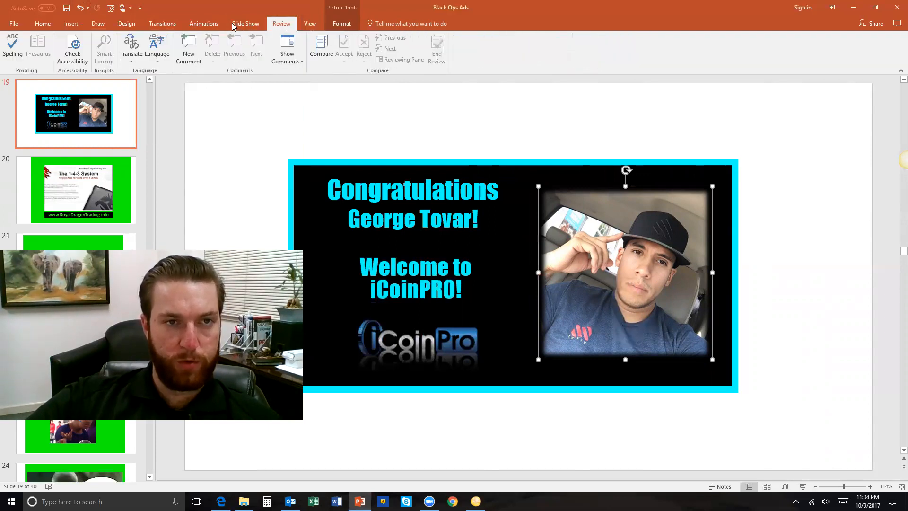
left_click(163, 24)
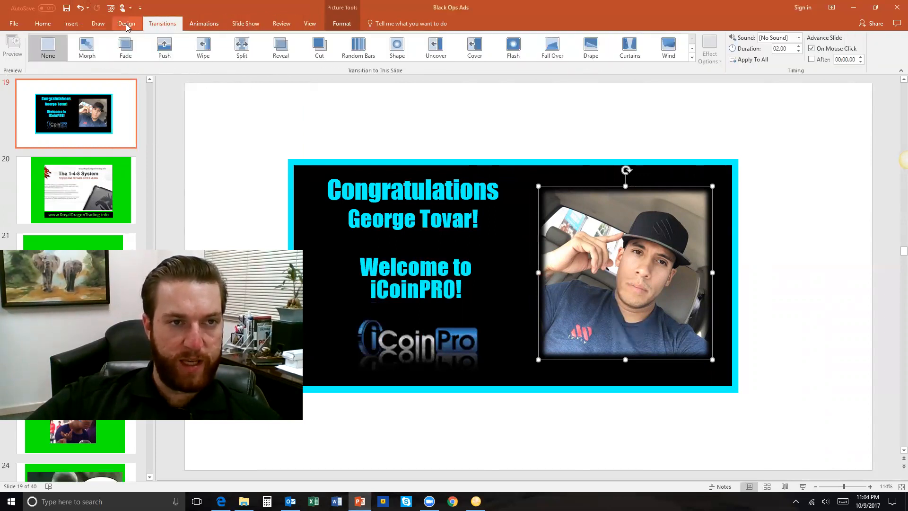
left_click(70, 23)
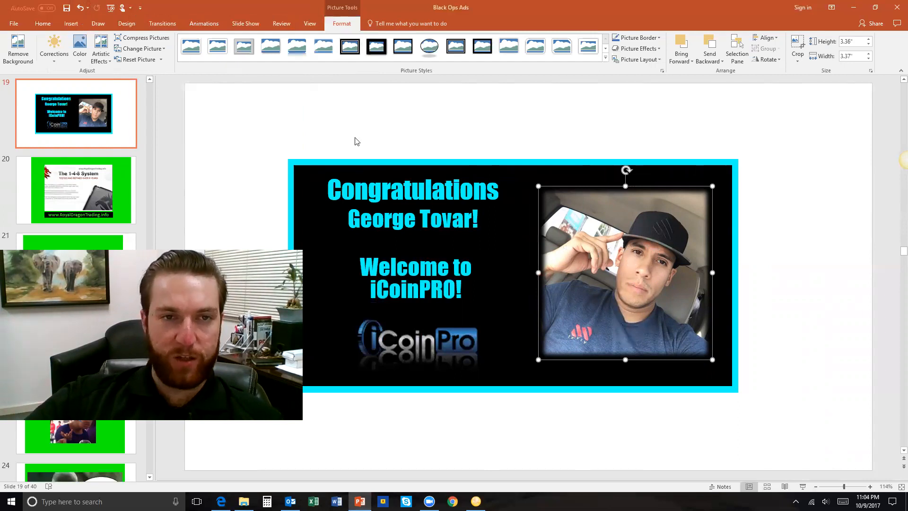
left_click(297, 46)
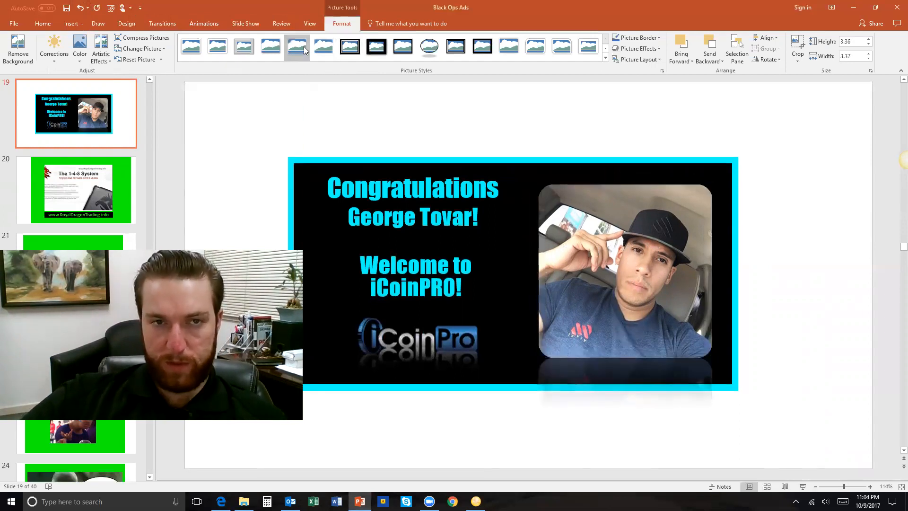
left_click(217, 46)
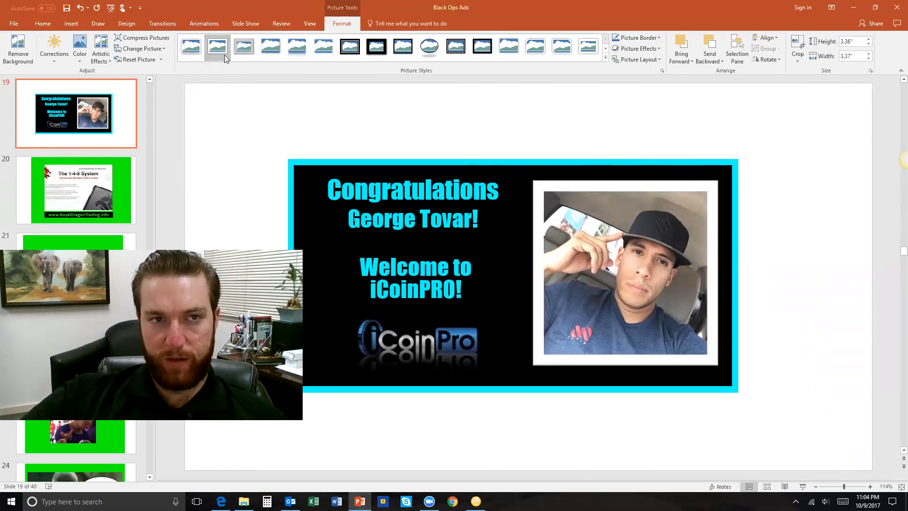
left_click(297, 46)
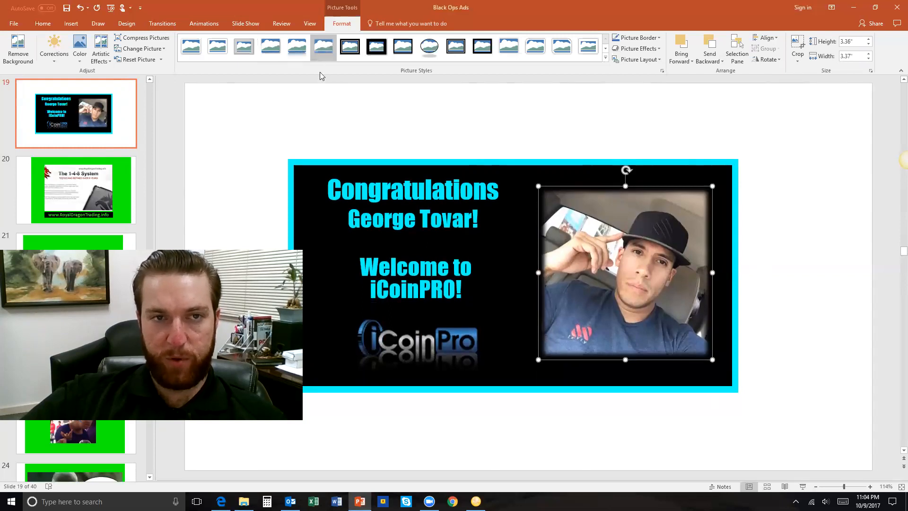
mouse_move(778, 250)
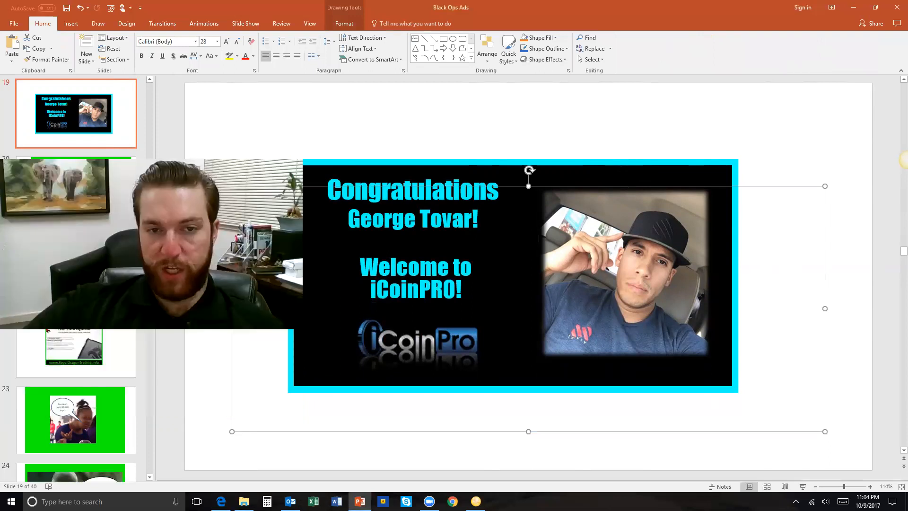
left_click(645, 268)
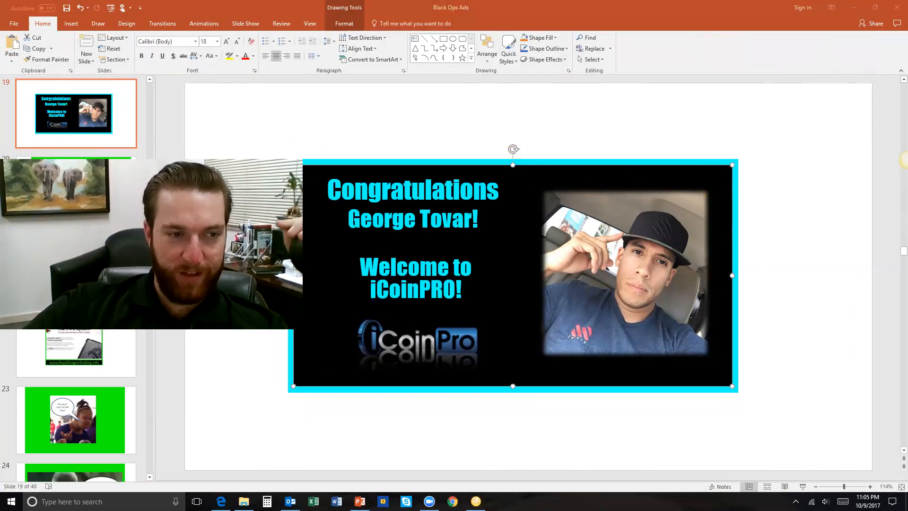
mouse_move(893, 147)
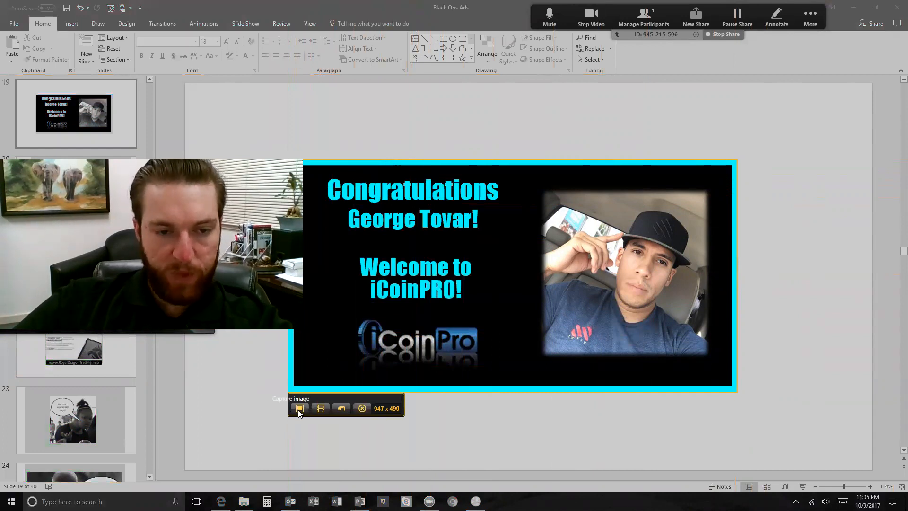
- Capture the welcome banner with Snagit and save it into Pictures > CryptoFuture
left_click(299, 408)
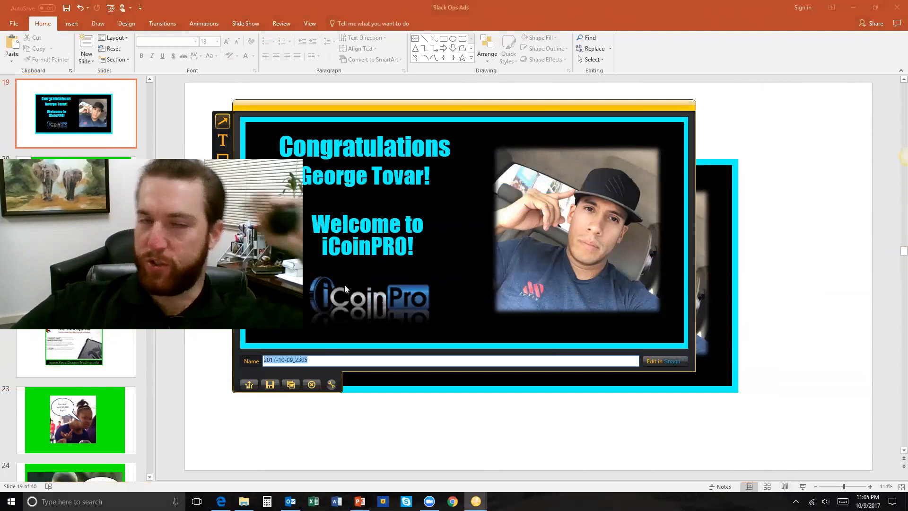
mouse_move(352, 290)
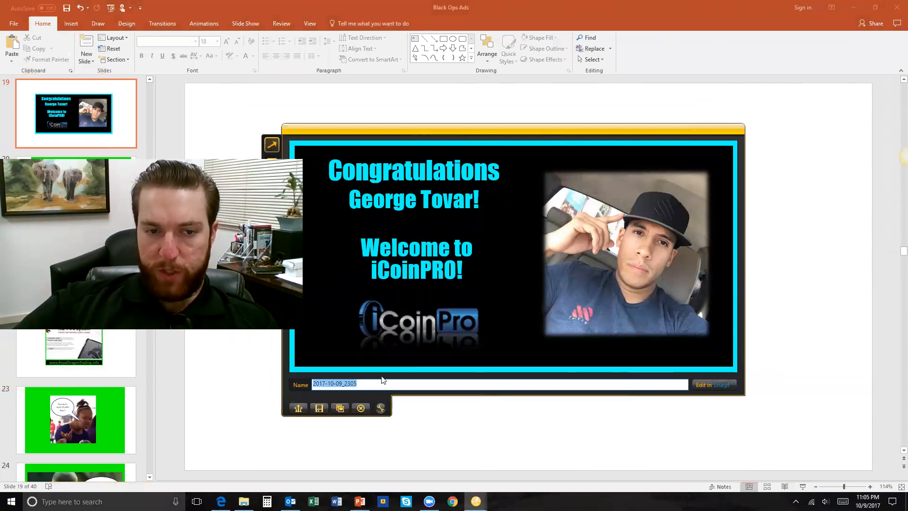
left_click(318, 408)
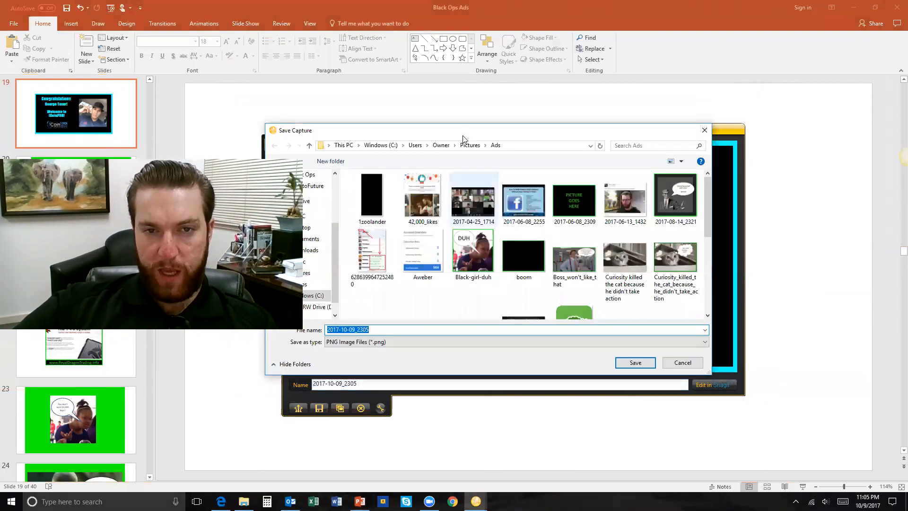
left_click(469, 146)
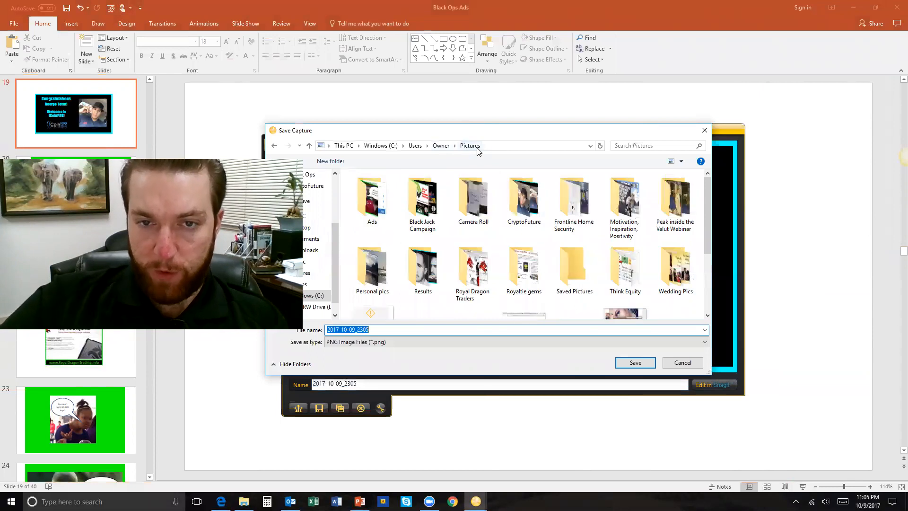
double_click(523, 197)
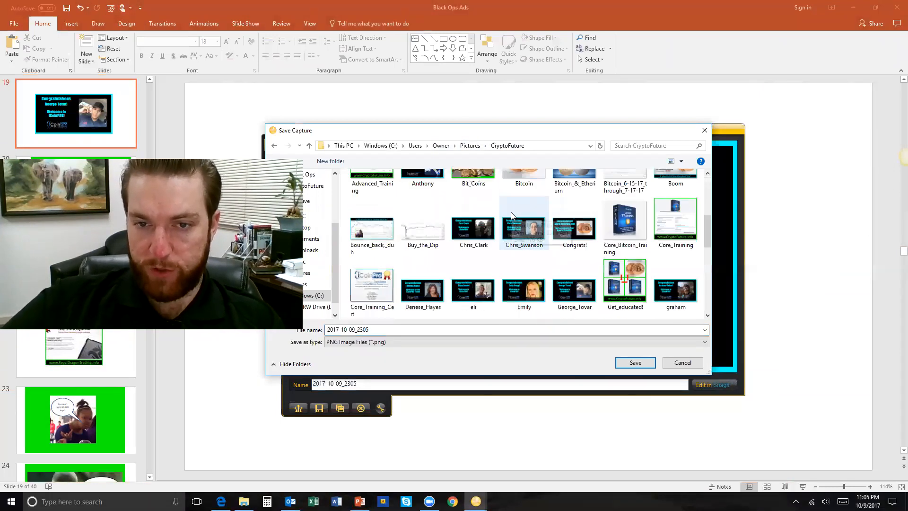
scroll("down", 3)
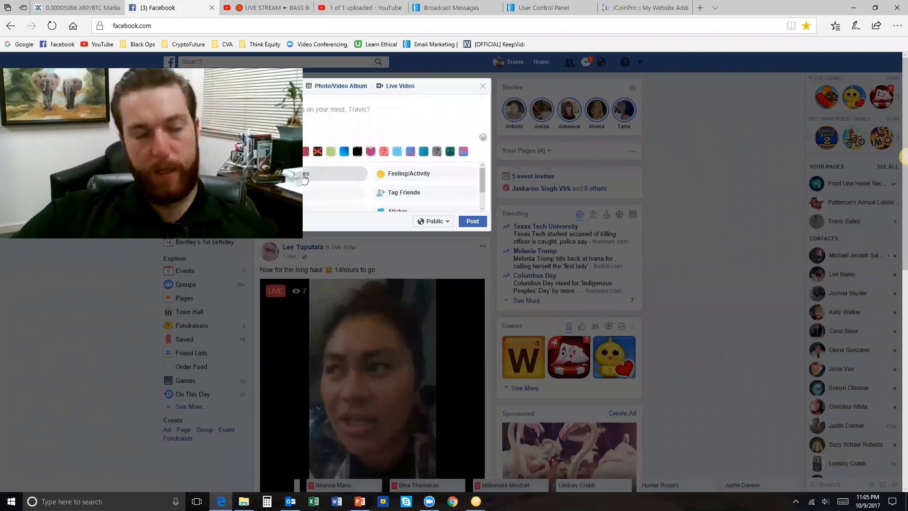
left_click(306, 173)
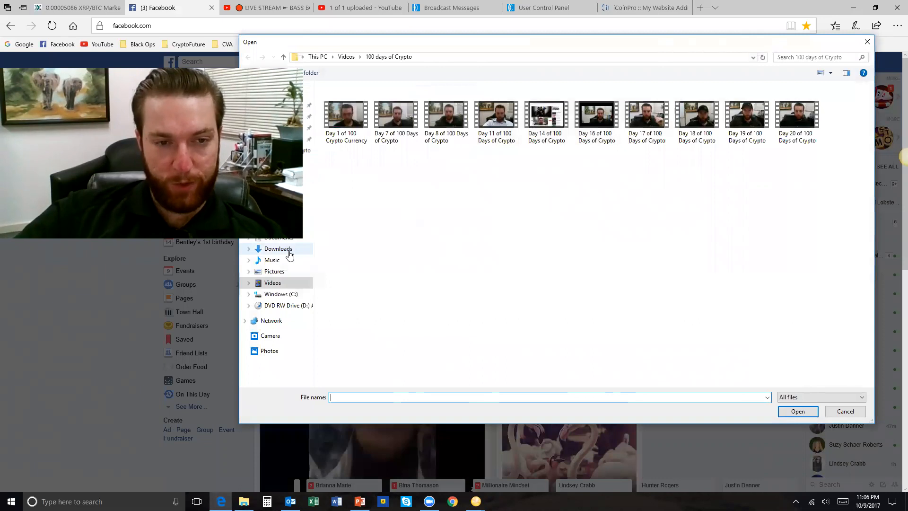
mouse_move(279, 248)
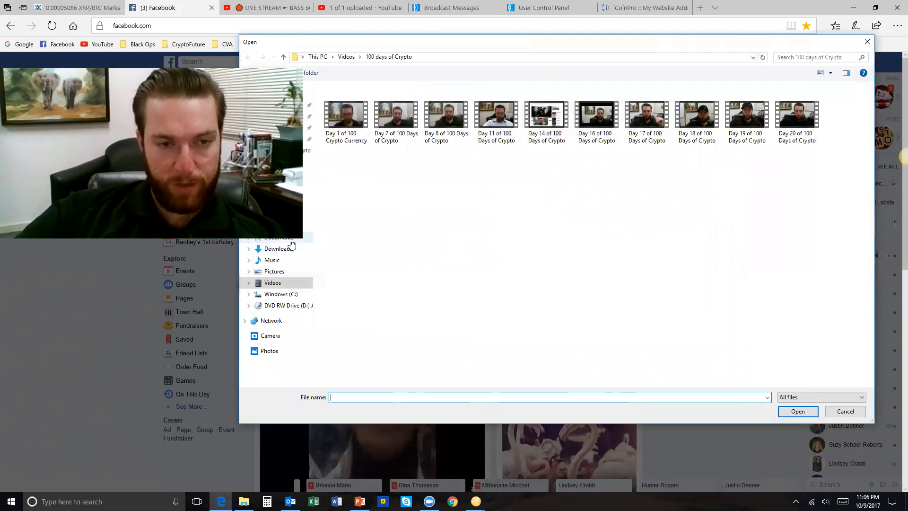
left_click(274, 271)
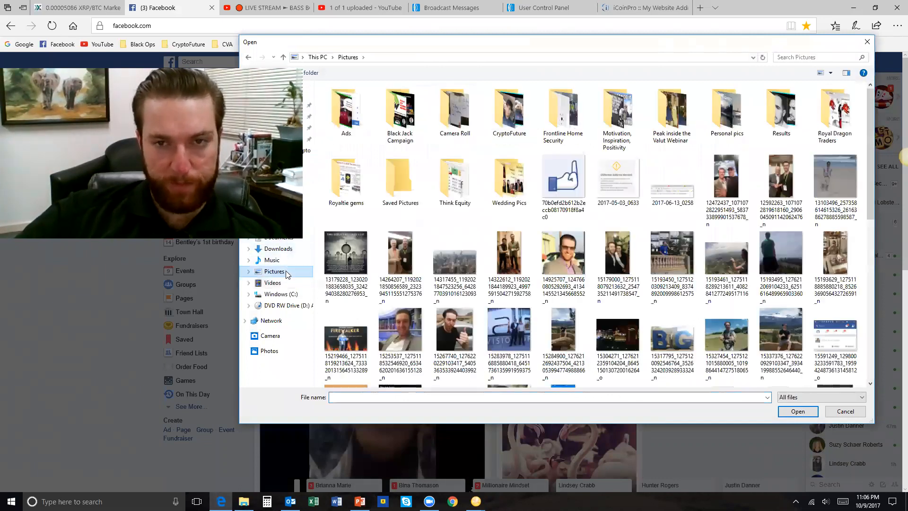
double_click(508, 111)
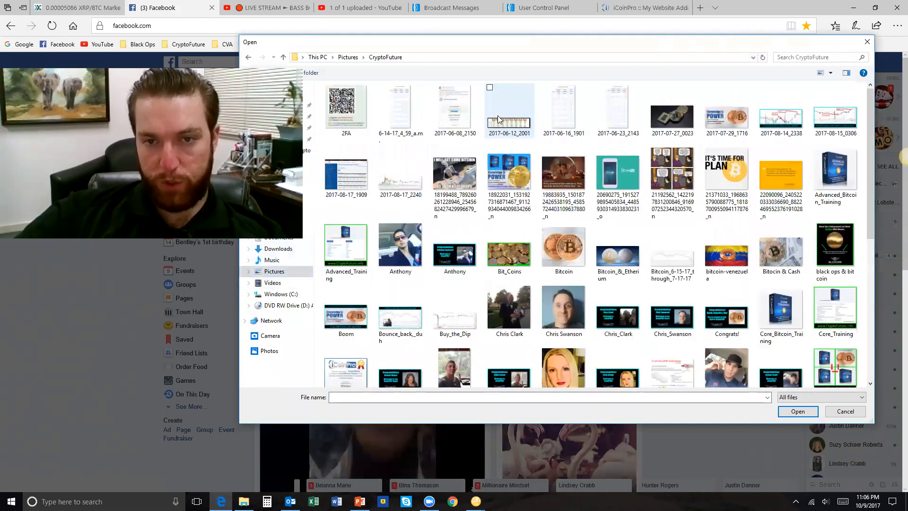
scroll("down", 3)
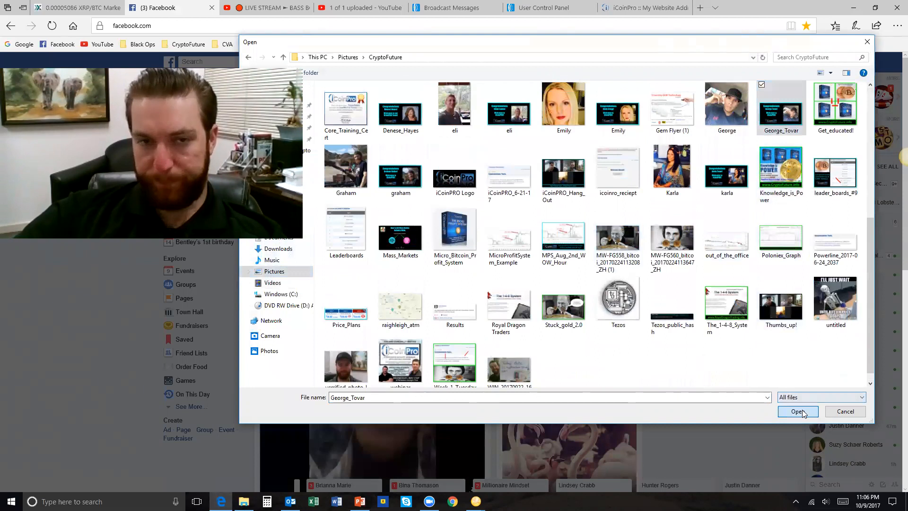
left_click(797, 411)
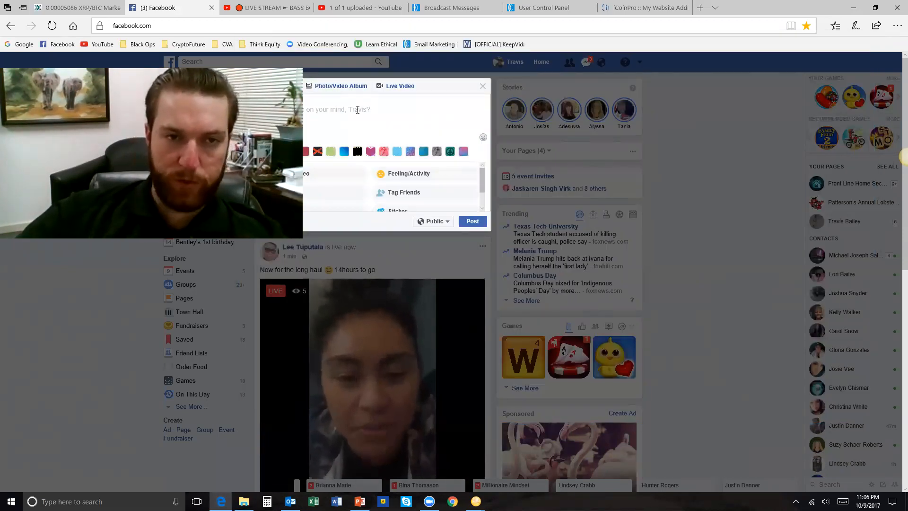
scroll("down", 3)
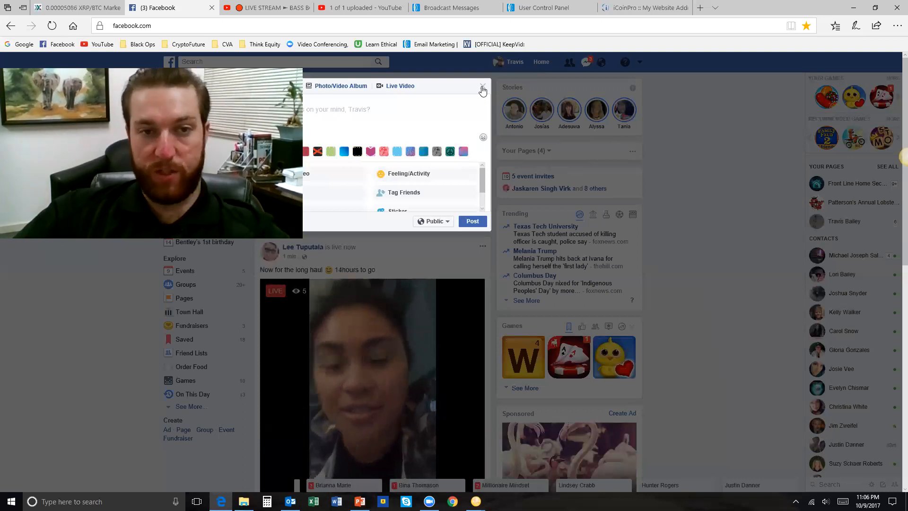
left_click(482, 89)
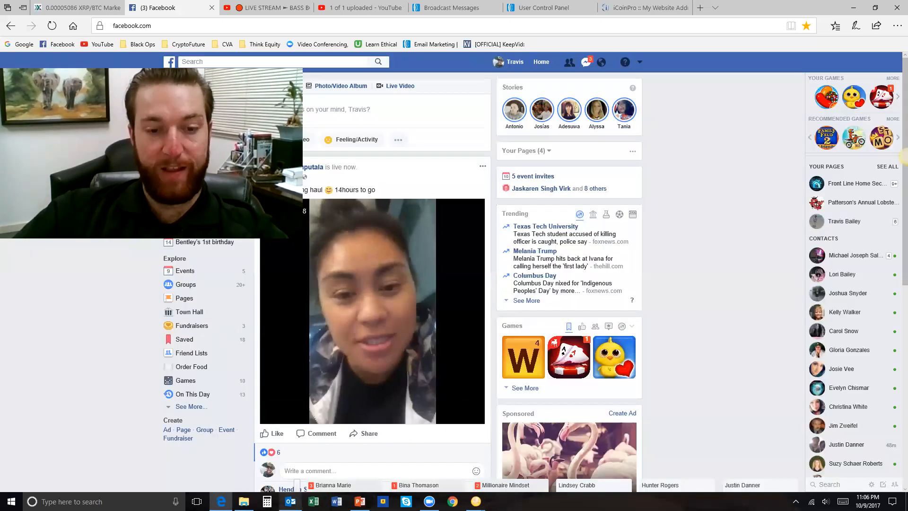
- Revisit the Millionaire Mindset group page and open a new browser tab
left_click(359, 502)
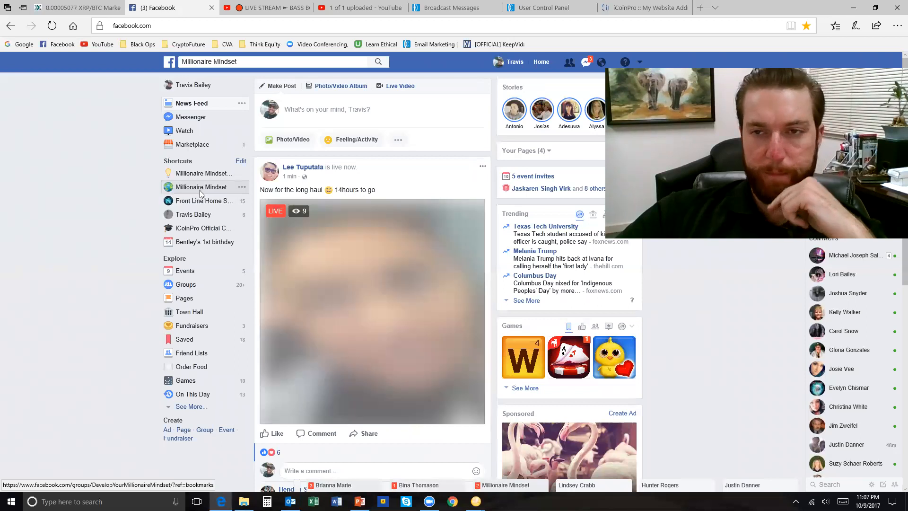
left_click(201, 187)
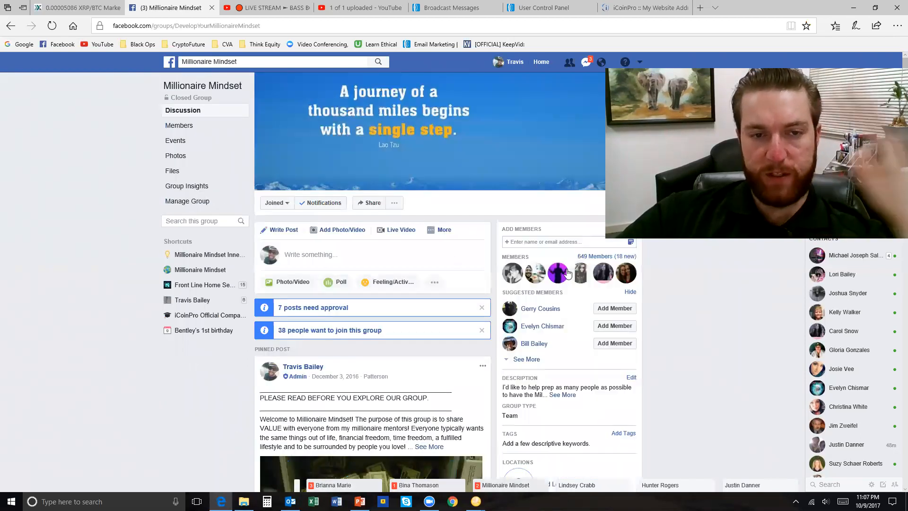
mouse_move(583, 260)
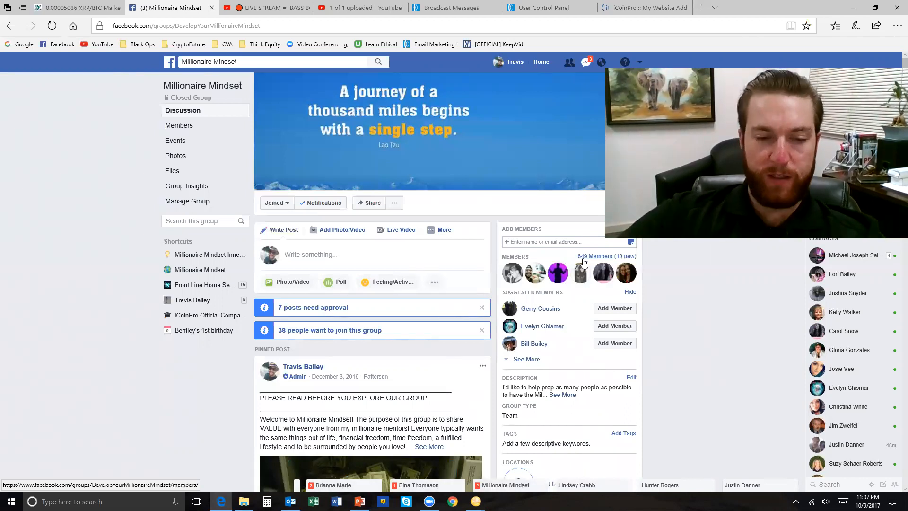
mouse_move(164, 456)
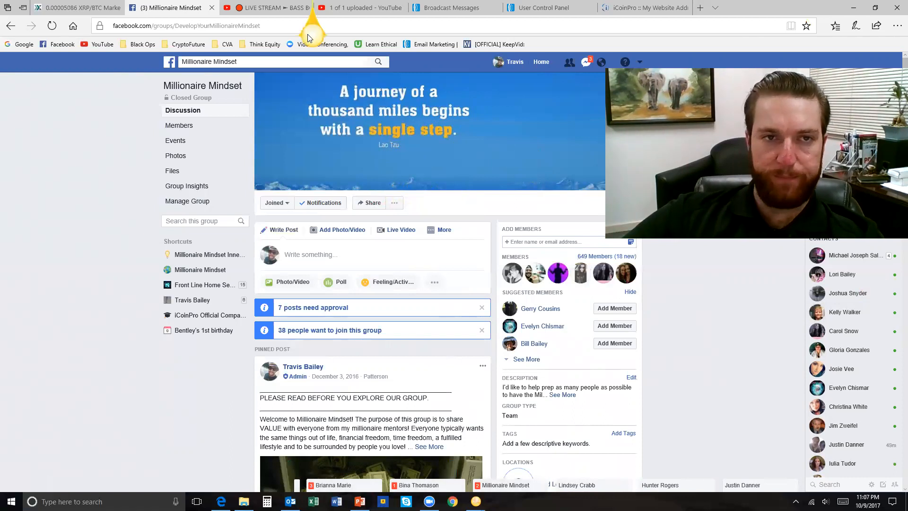
mouse_move(631, 19)
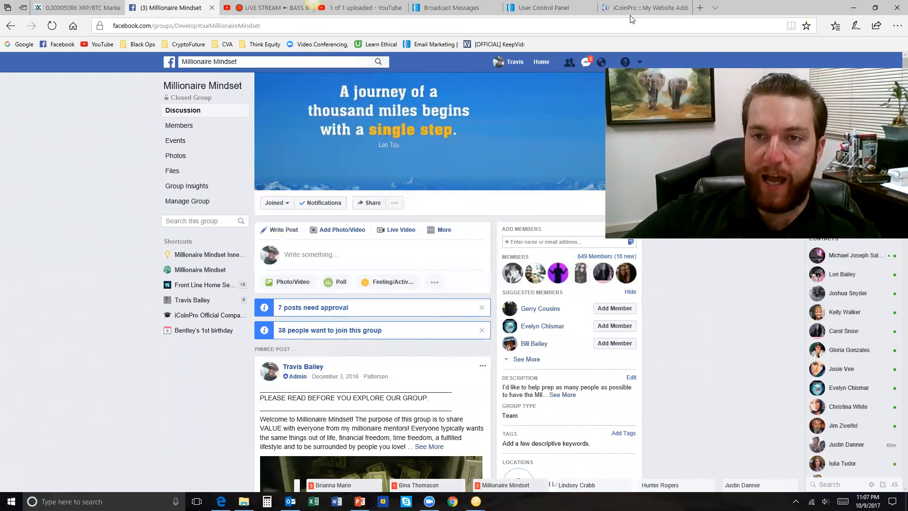
left_click(699, 8)
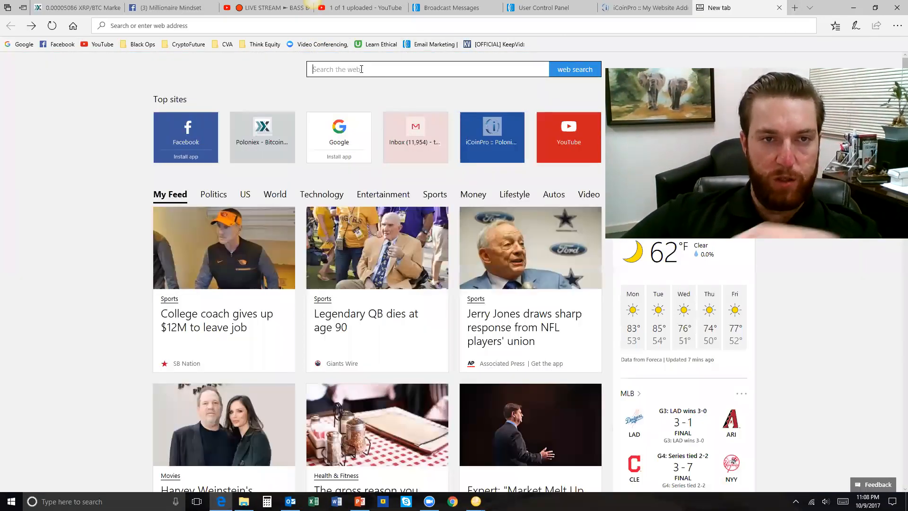
- Search Bing for 'jing' and open the Softonic Jing download result
type("jing")
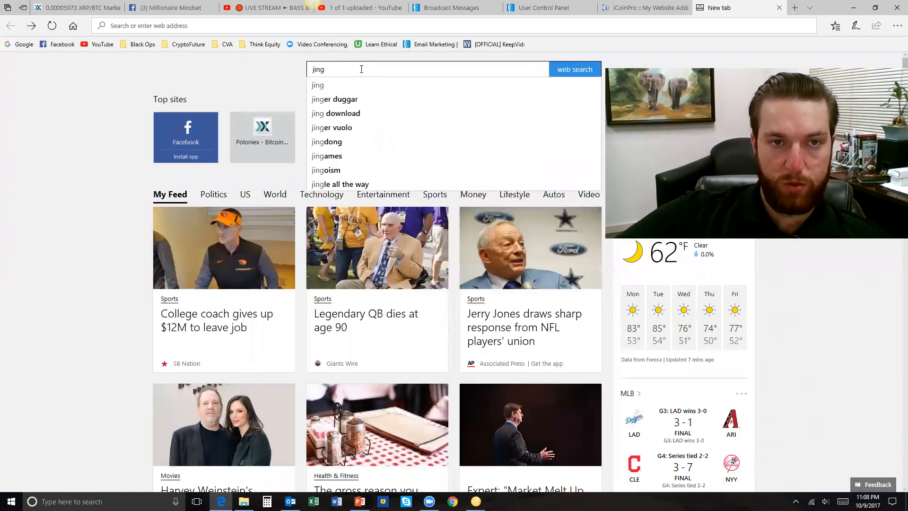
left_click(575, 69)
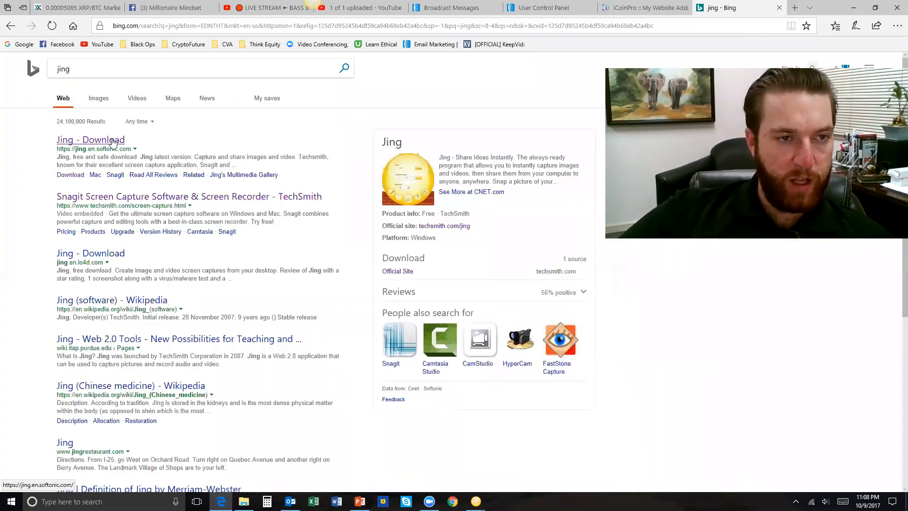
left_click(91, 140)
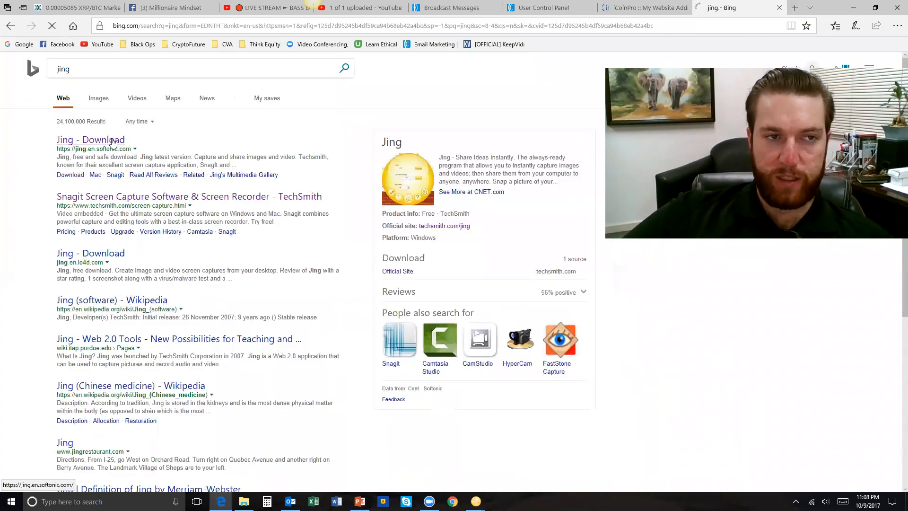
left_click(90, 139)
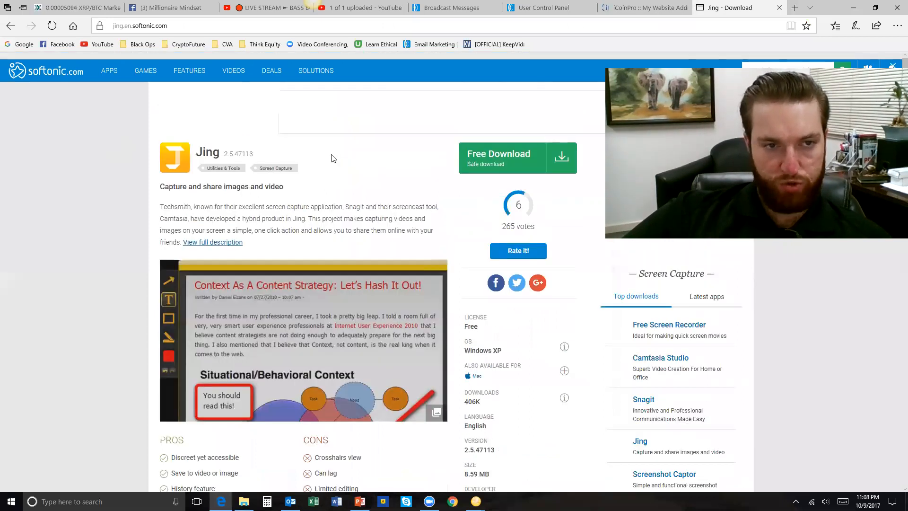
- Start the free Jing download on Softonic's download page
left_click(500, 157)
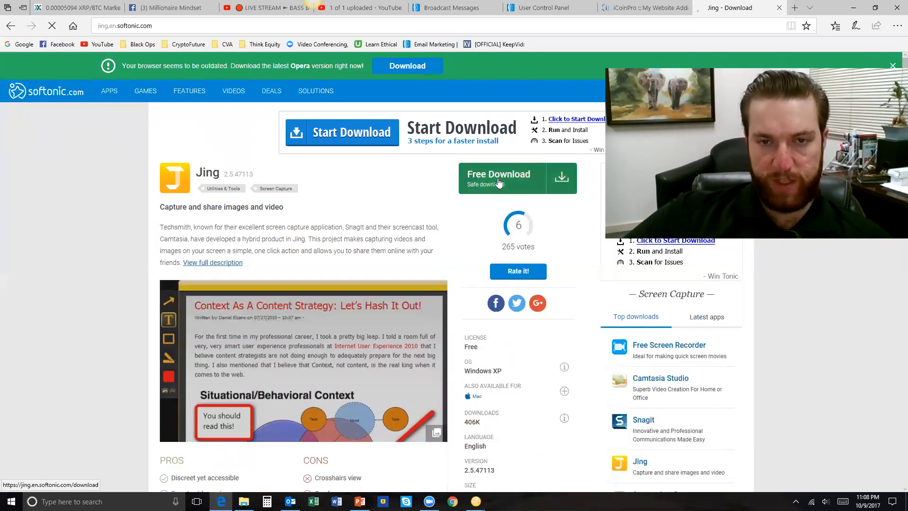
left_click(498, 178)
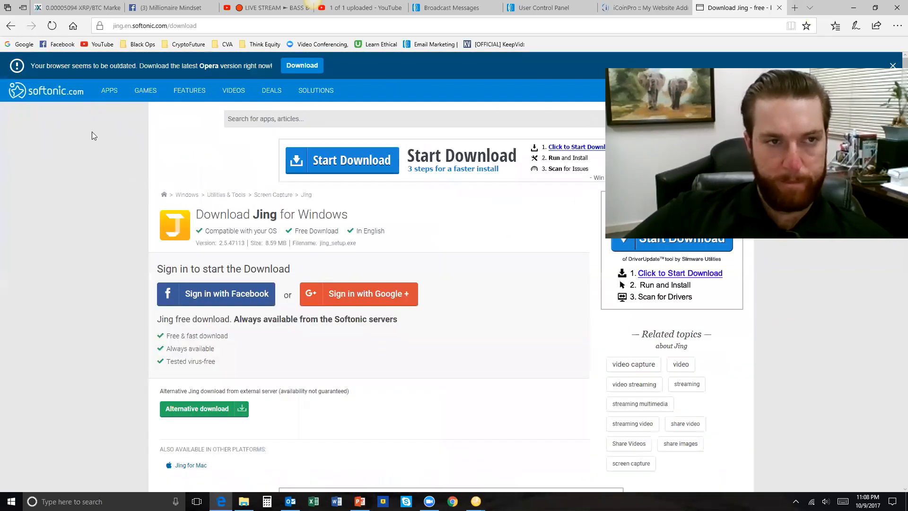
mouse_move(272, 78)
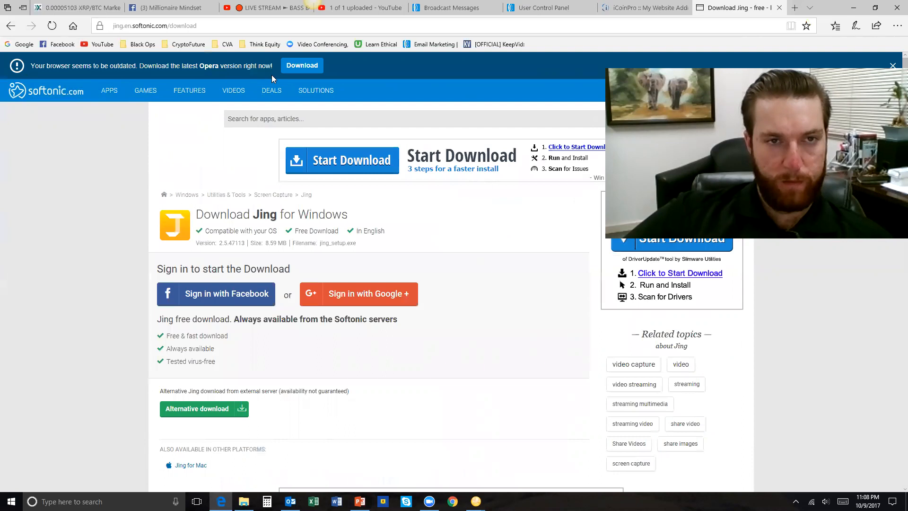
scroll("down", 3)
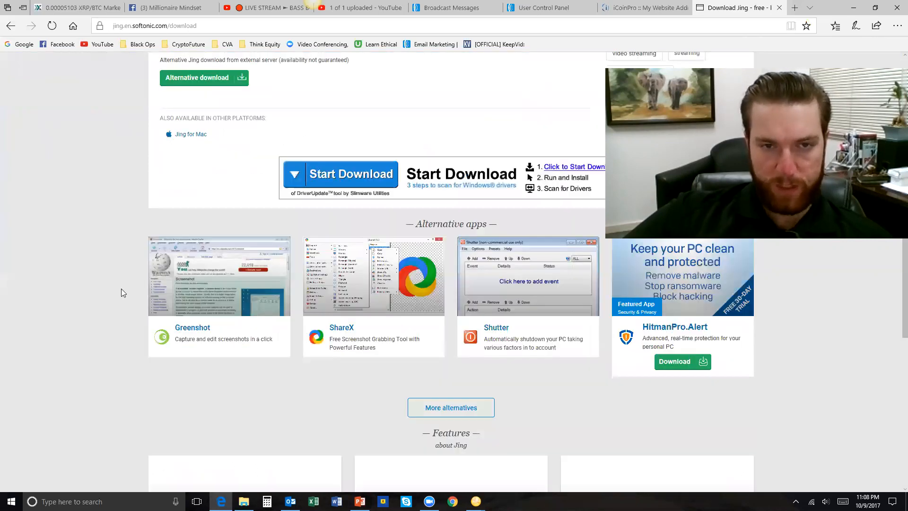
scroll("up", 3)
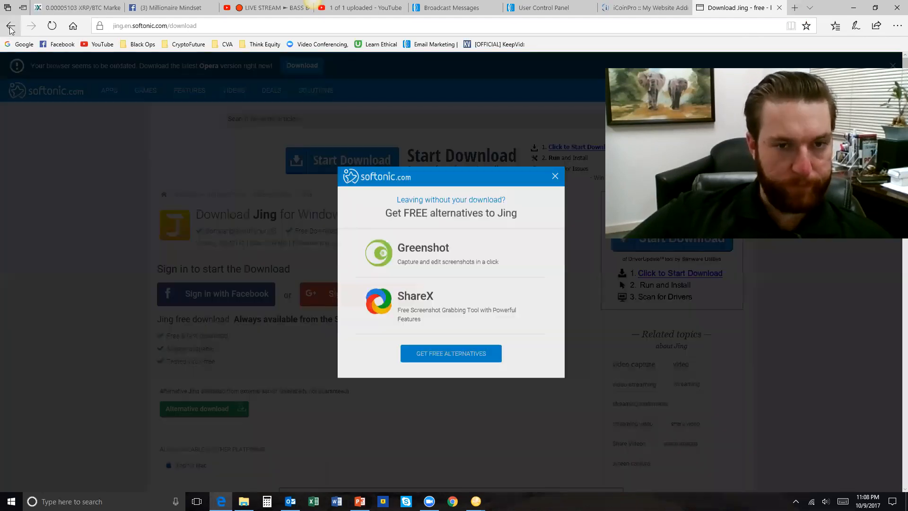
- Abandon Softonic, return to the Bing 'jing' results and choose the TechSmith Snagit result
left_click(554, 175)
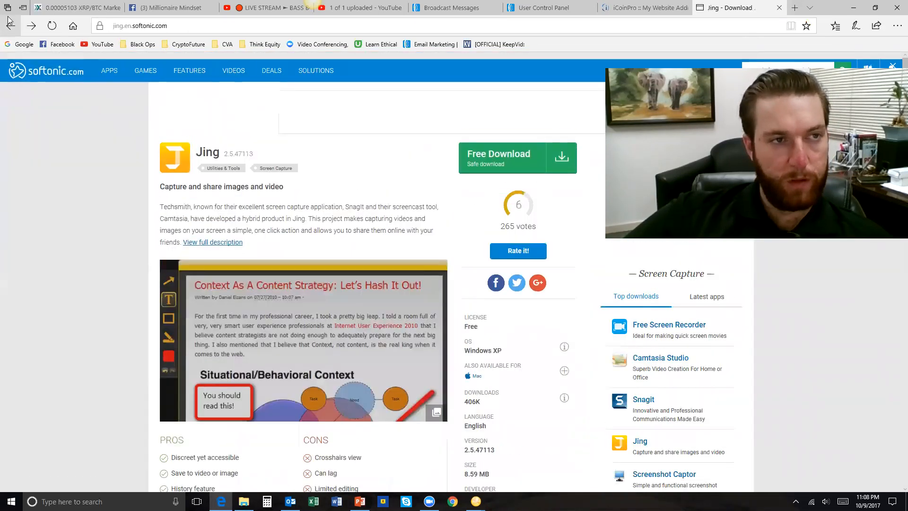
left_click(10, 25)
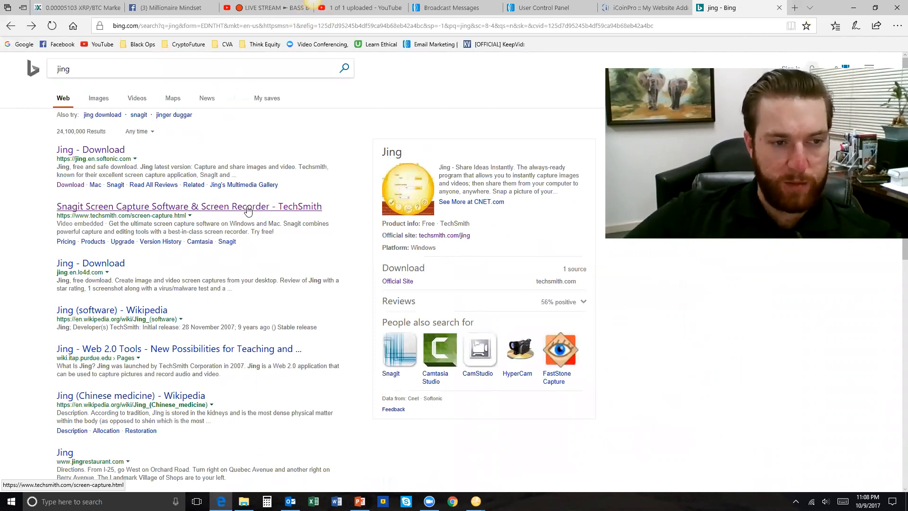
left_click(188, 206)
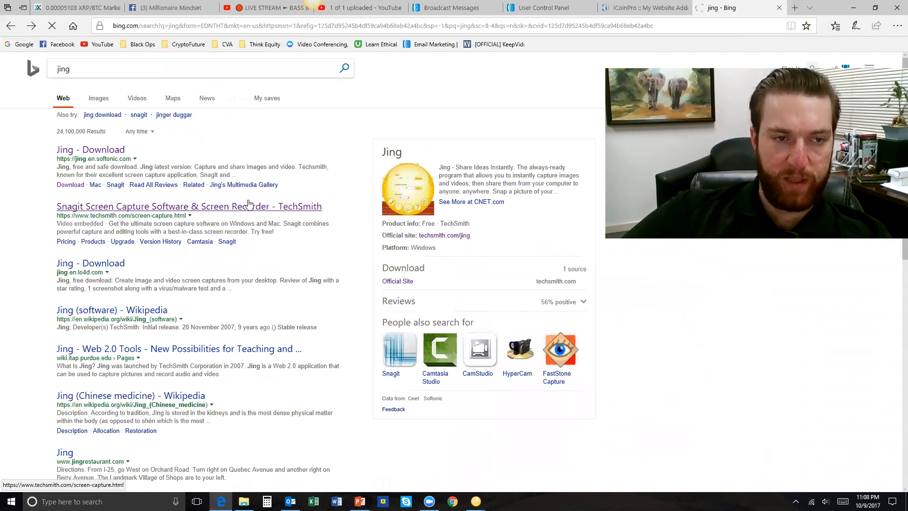
- Search TechSmith.com for 'jing', open 'Jing | TechSmith' and its download page
left_click(163, 206)
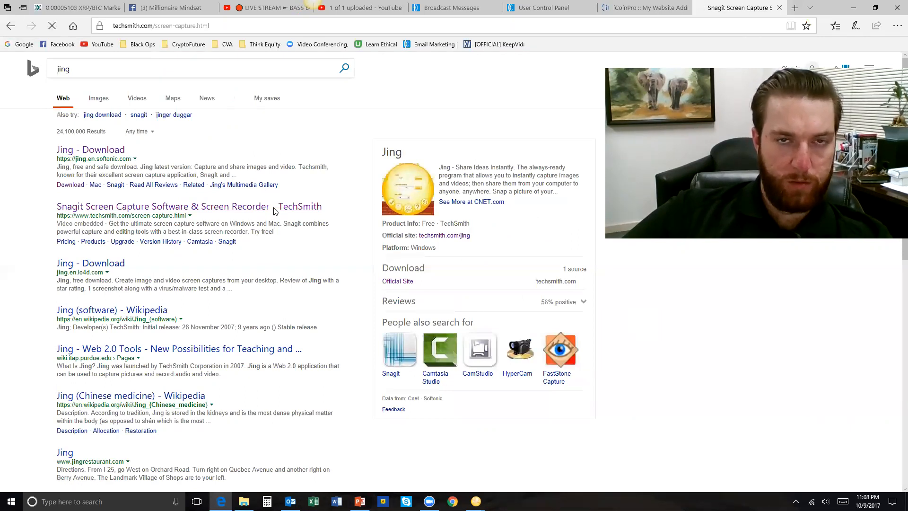
left_click(162, 207)
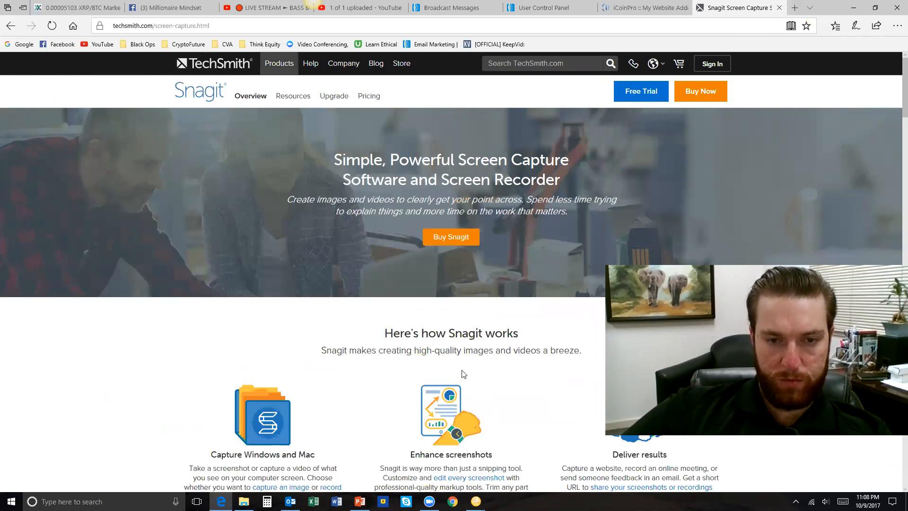
mouse_move(620, 95)
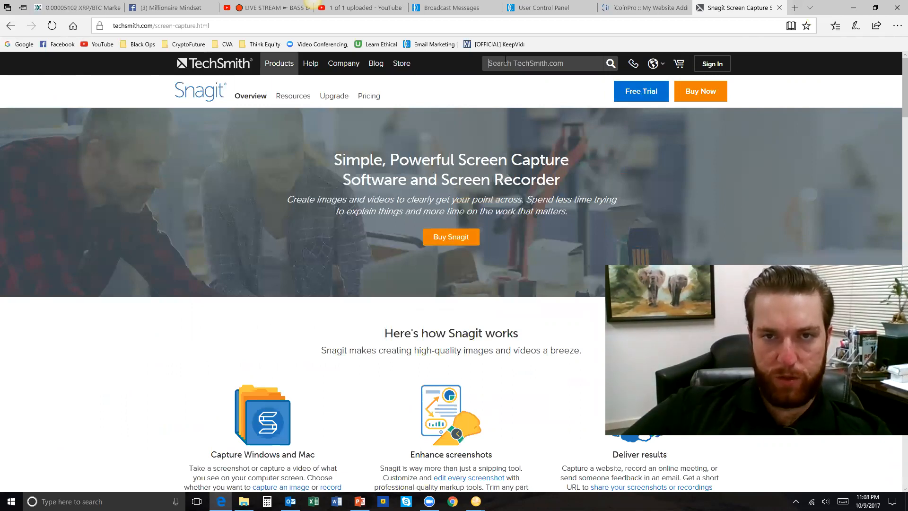
type("jing\\")
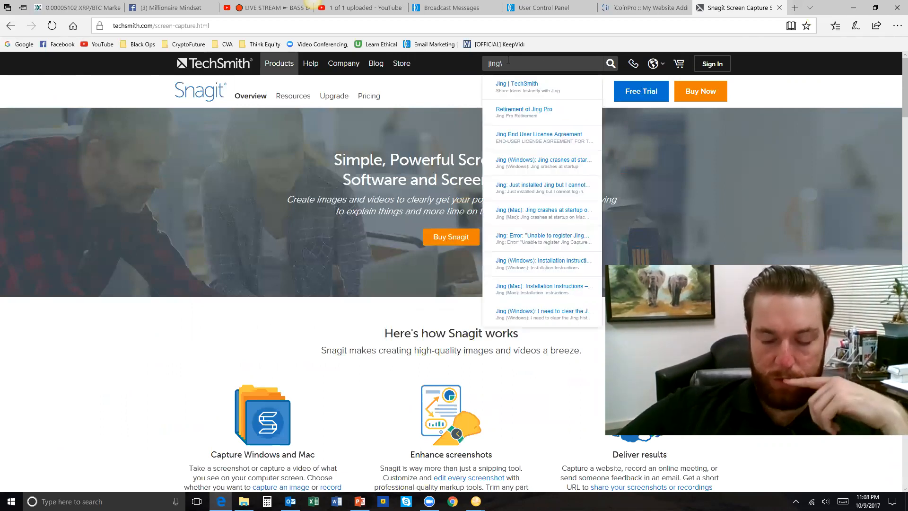
key("Return")
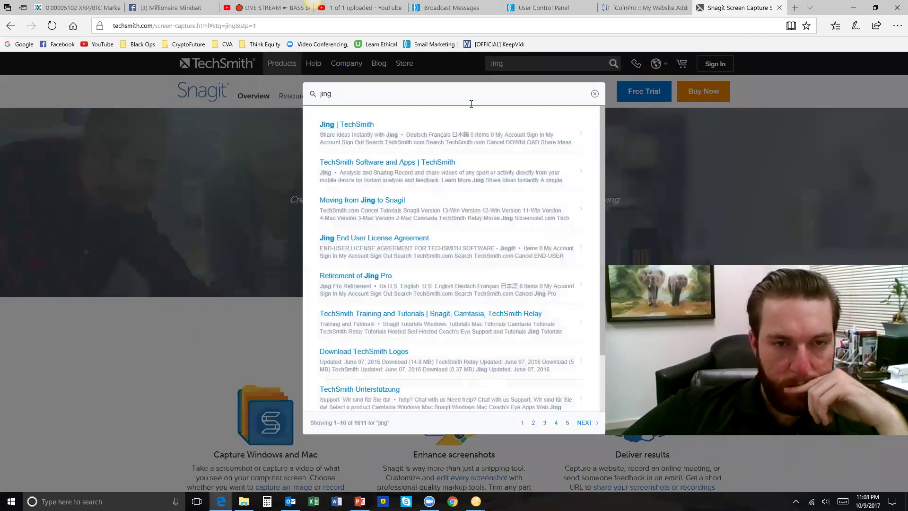
left_click(346, 124)
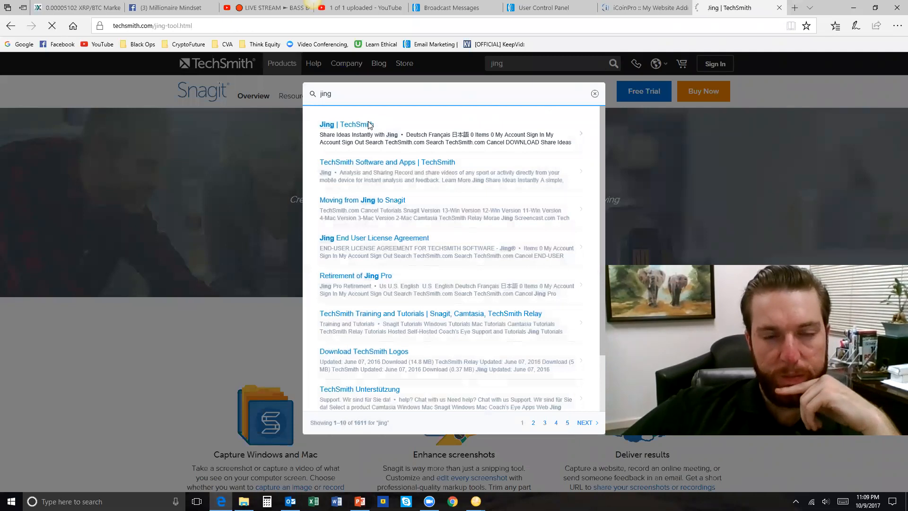
left_click(327, 124)
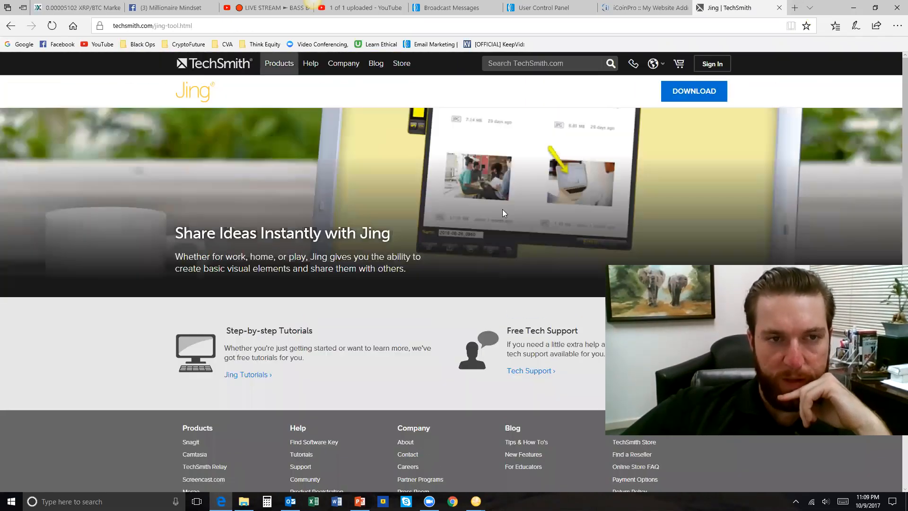
mouse_move(693, 91)
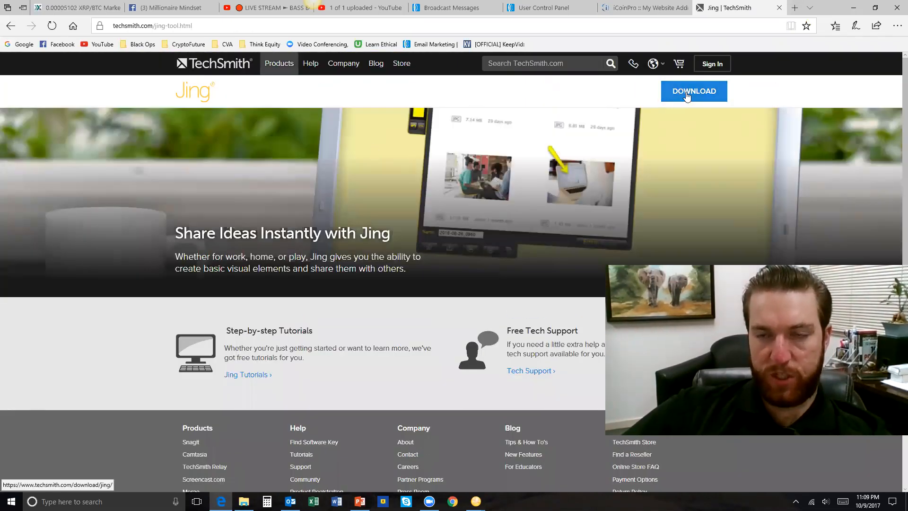
left_click(693, 91)
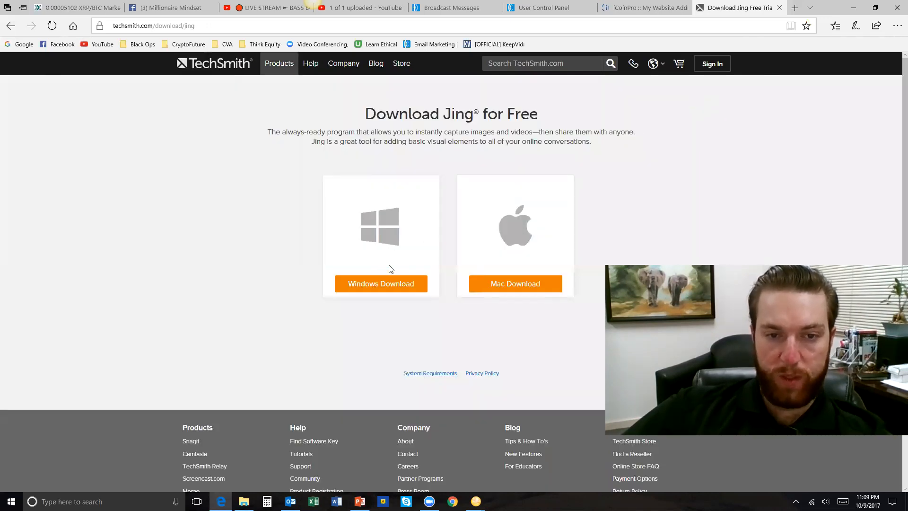
mouse_move(149, 95)
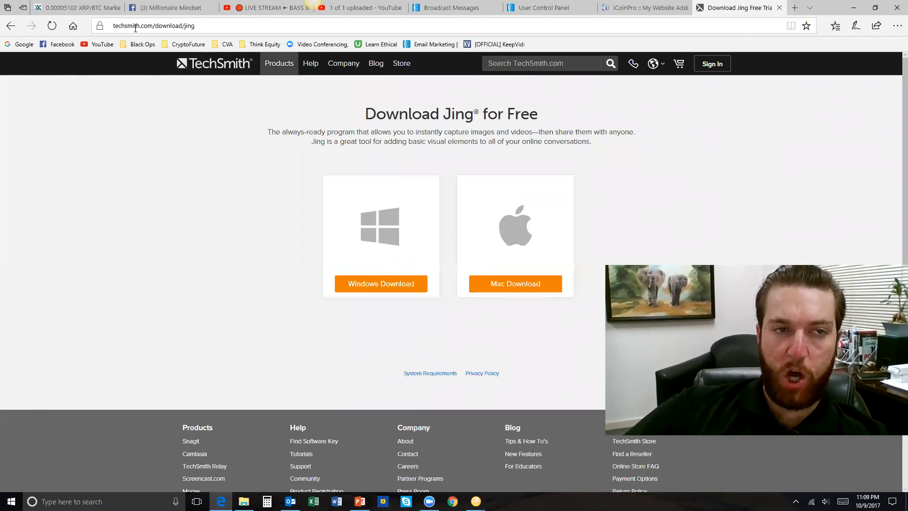
mouse_move(214, 219)
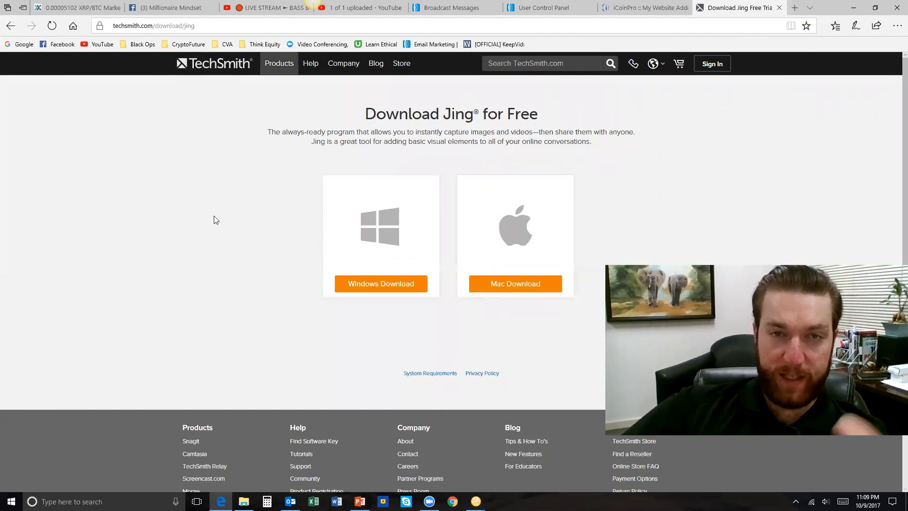
mouse_move(737, 261)
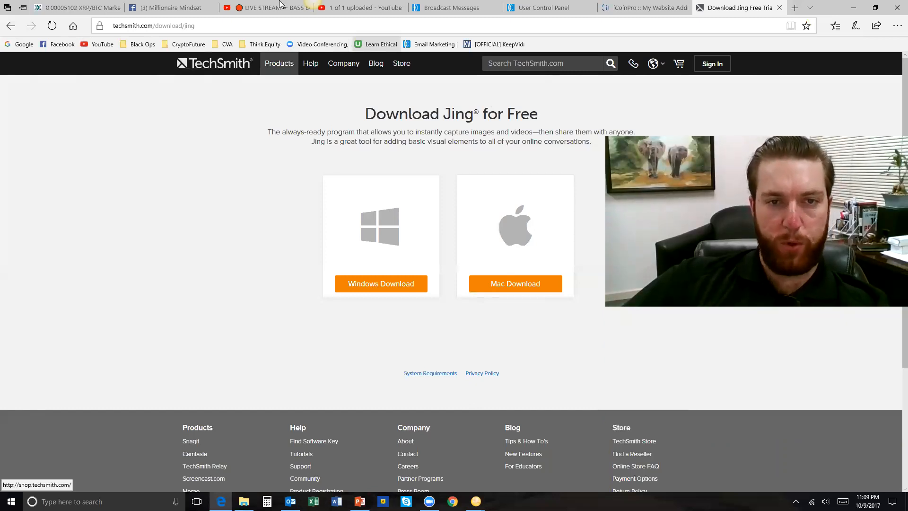
mouse_move(263, 173)
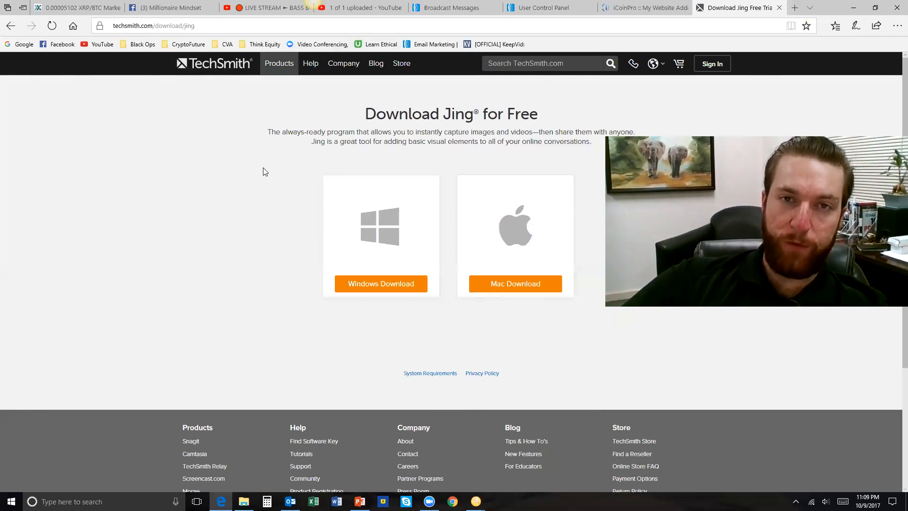
mouse_move(267, 167)
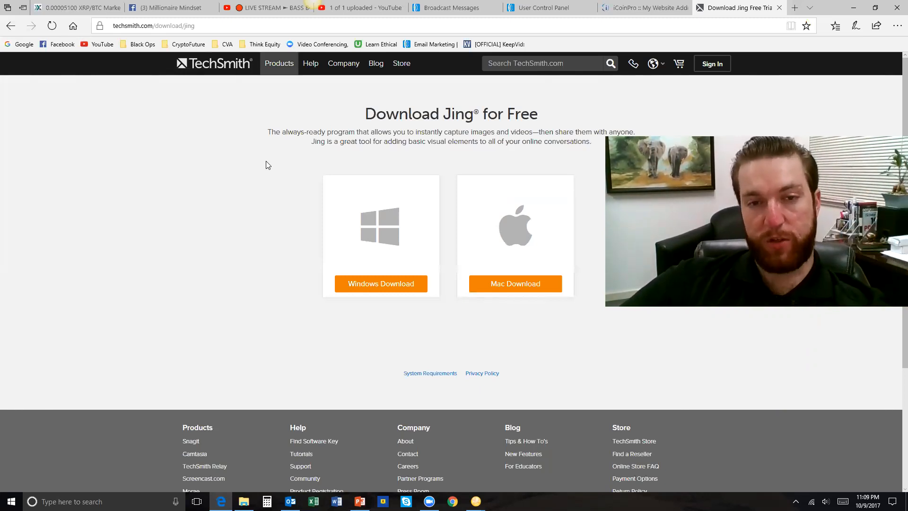
mouse_move(323, 187)
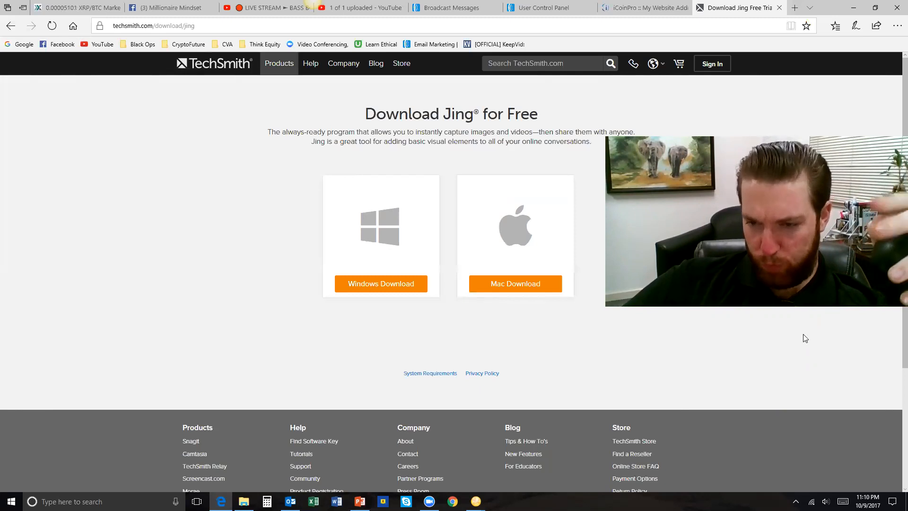
mouse_move(871, 348)
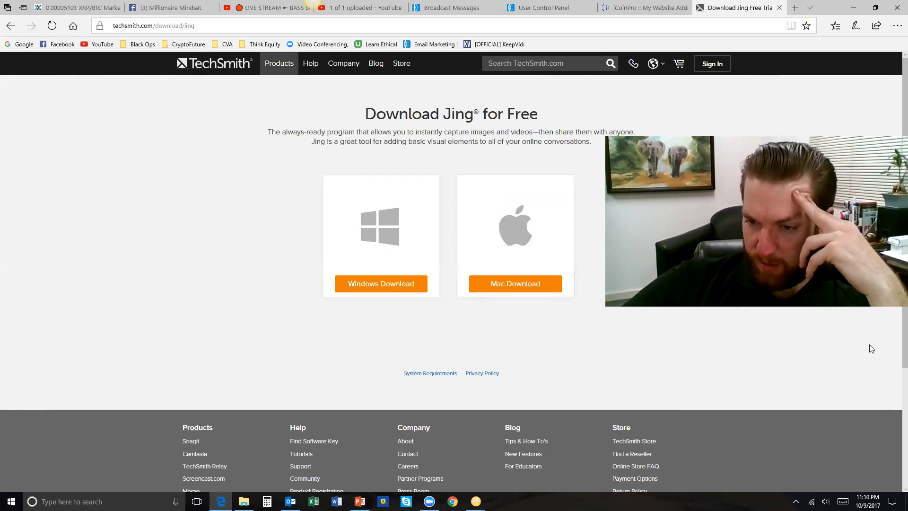
mouse_move(843, 391)
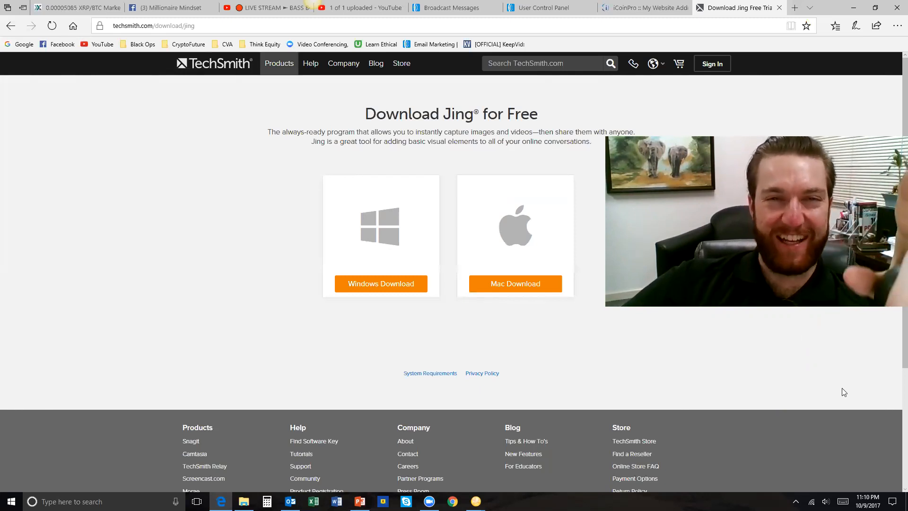